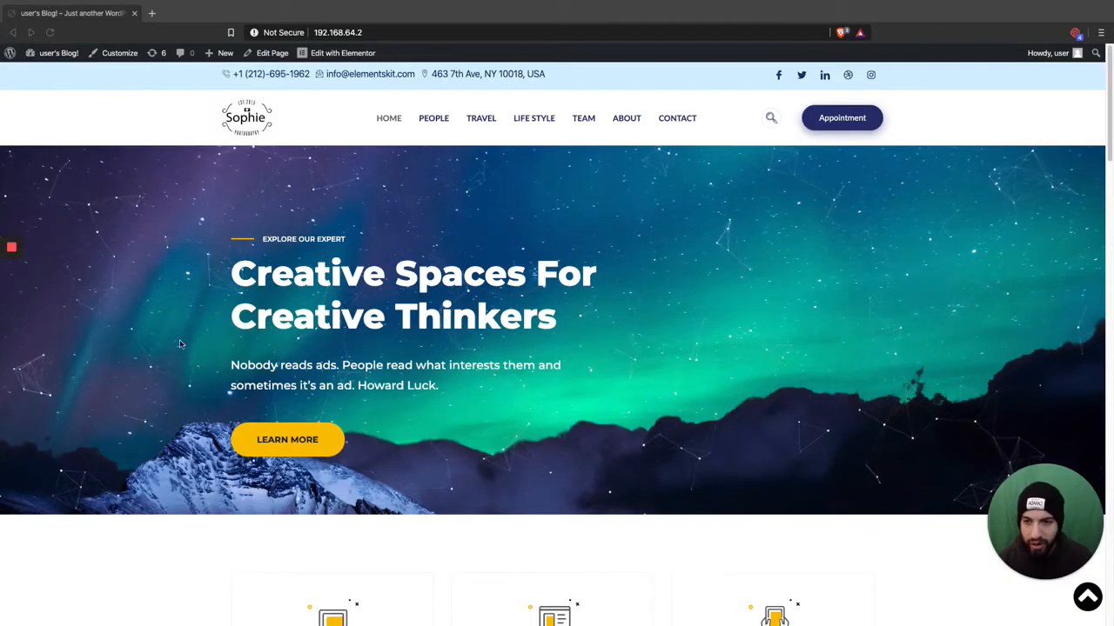
mouse_move(467, 401)
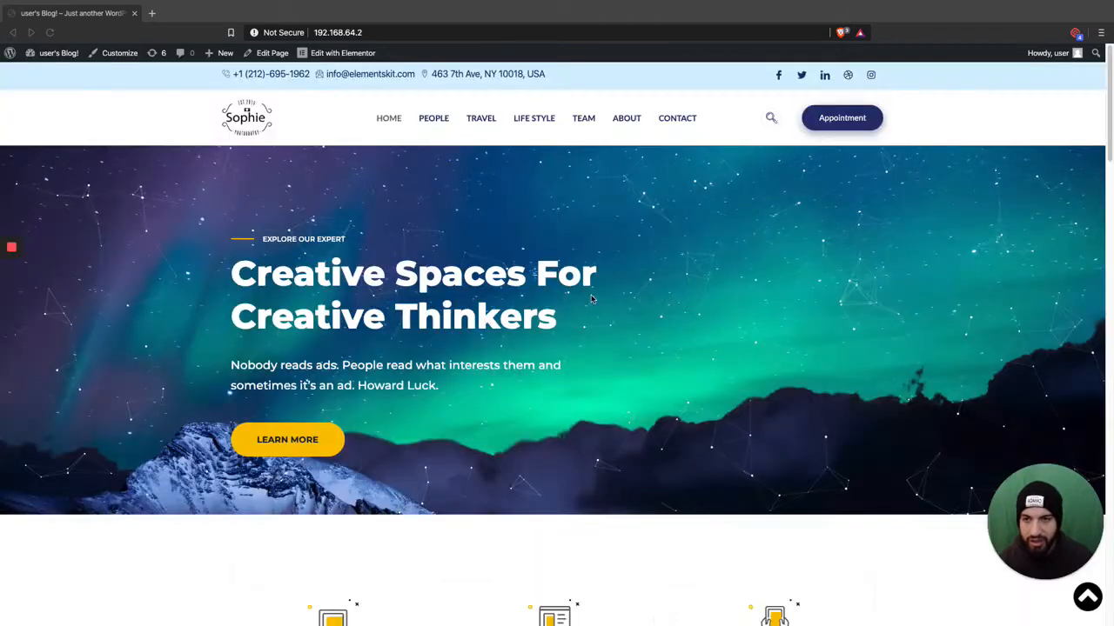
- From the admin area, search new plugins for 'wp reset'
left_click(59, 53)
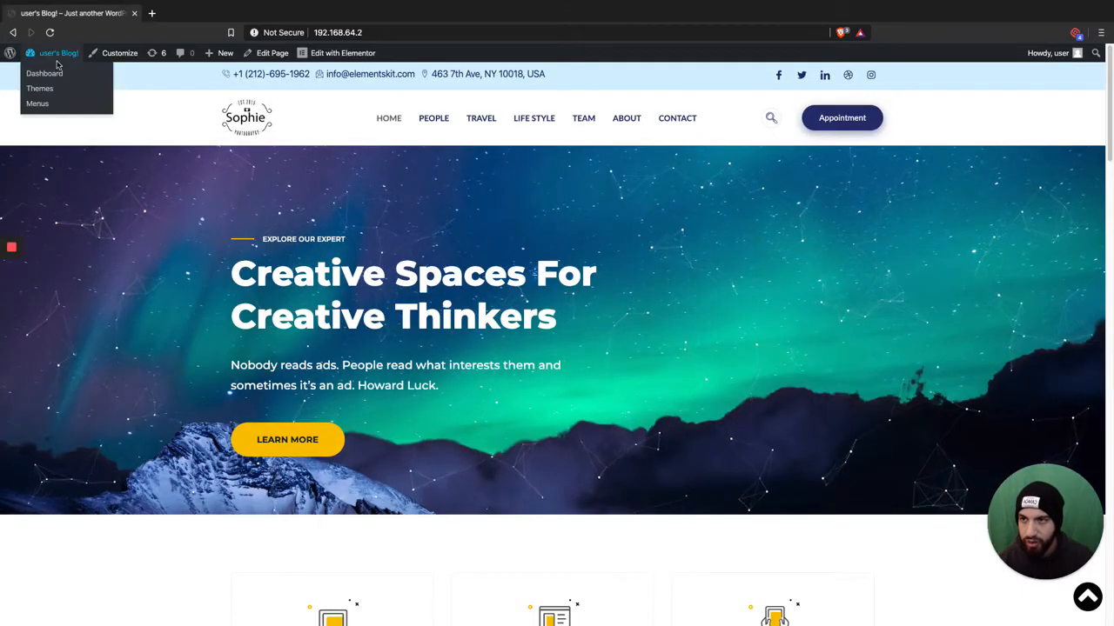
left_click(44, 73)
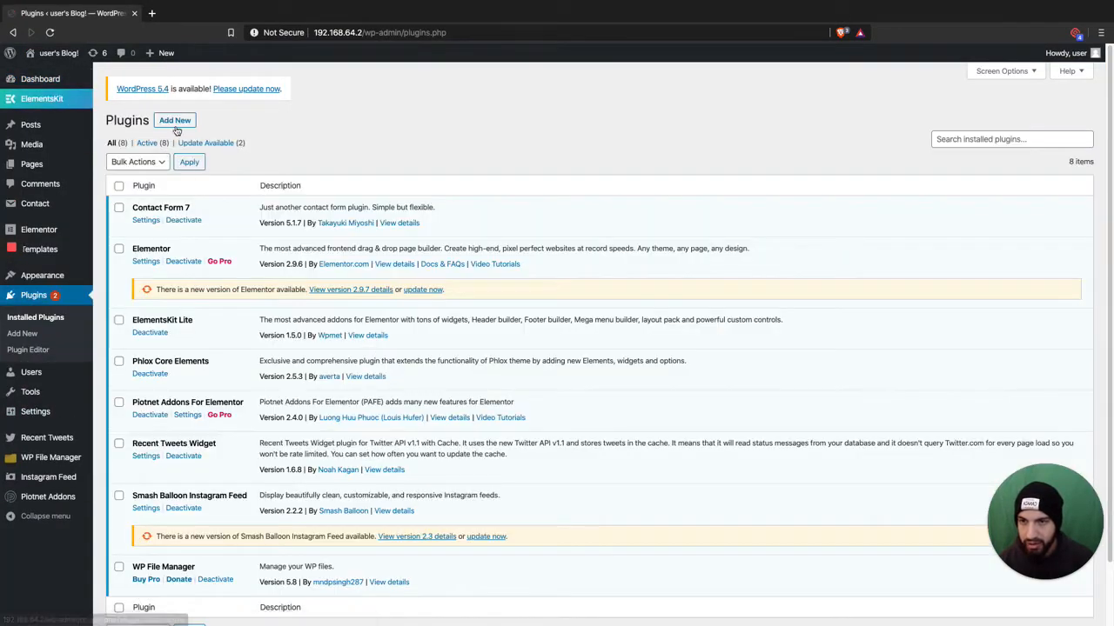
left_click(175, 120)
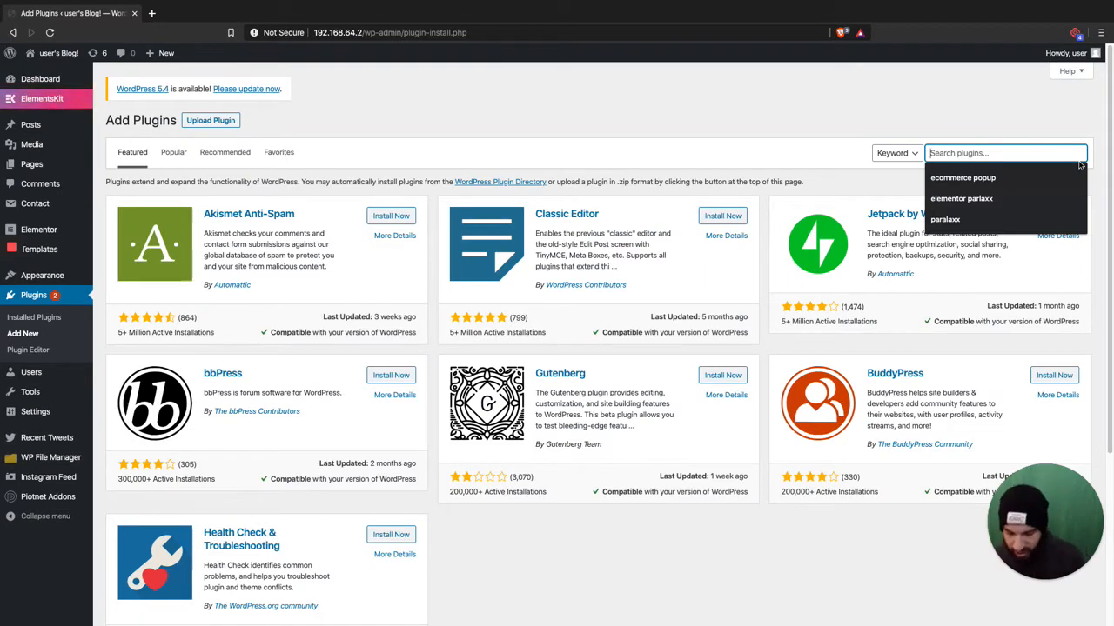
type("wp reset")
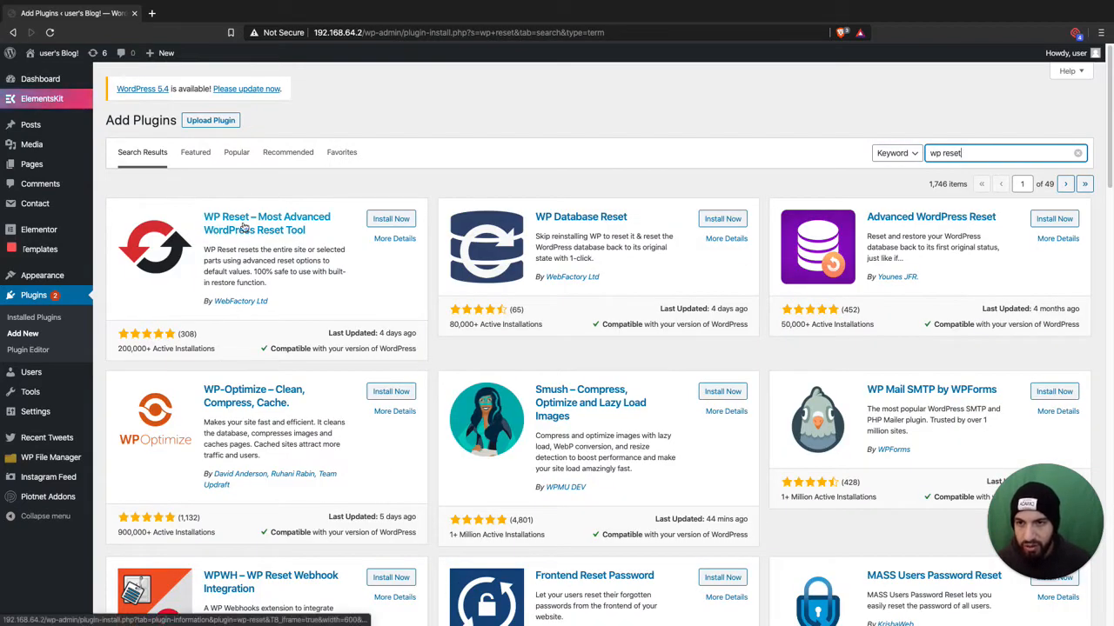
- Install and activate WP Reset, then scroll through the installed plugins list
left_click(390, 218)
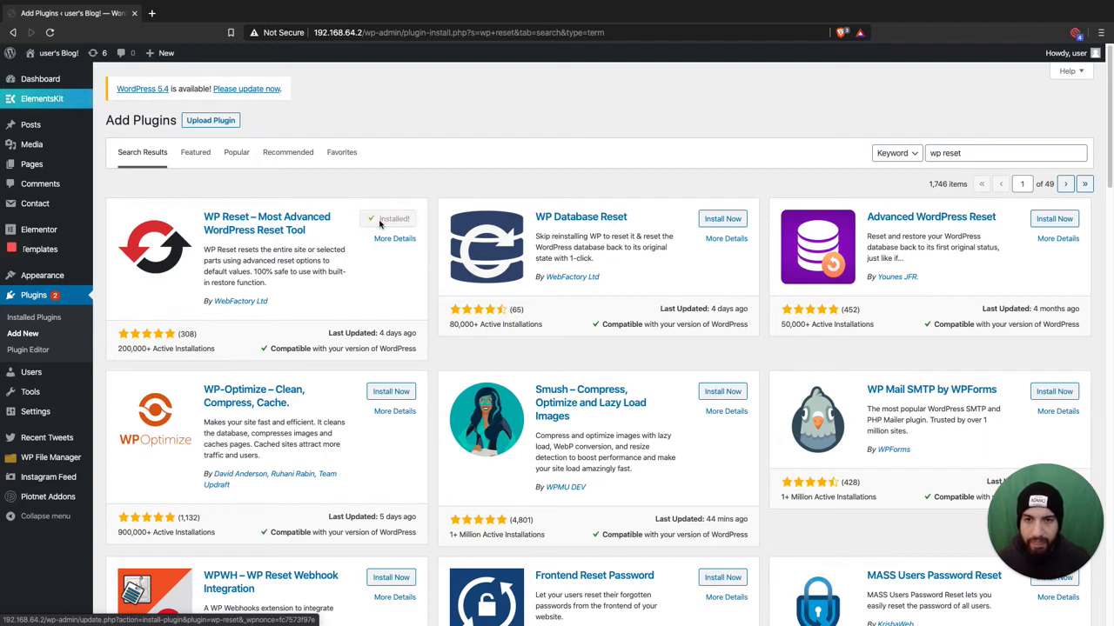
left_click(395, 218)
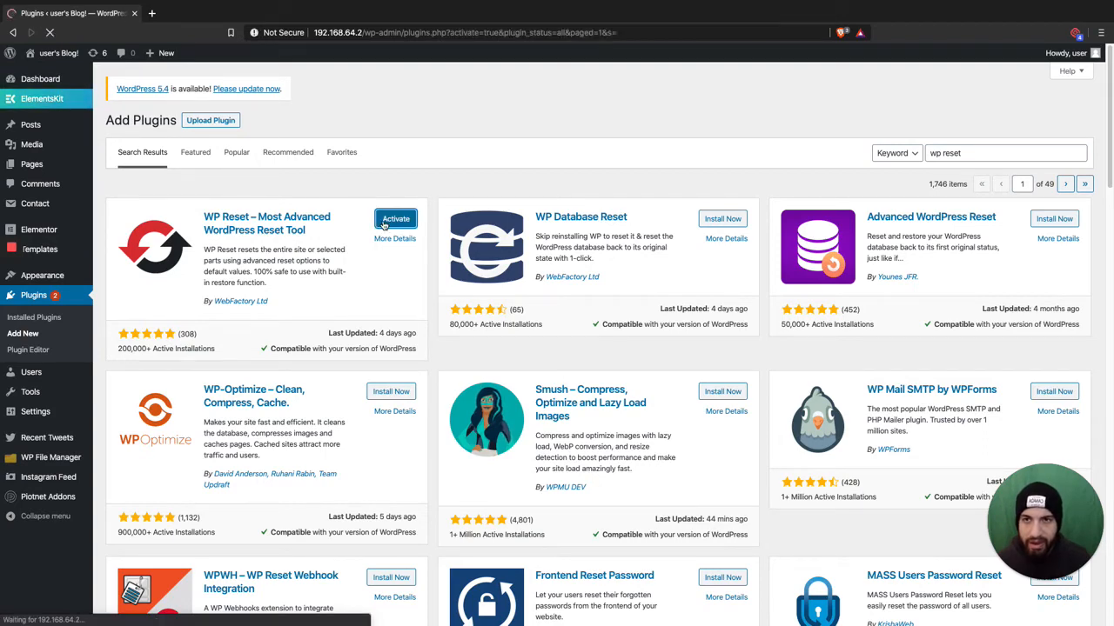
left_click(396, 218)
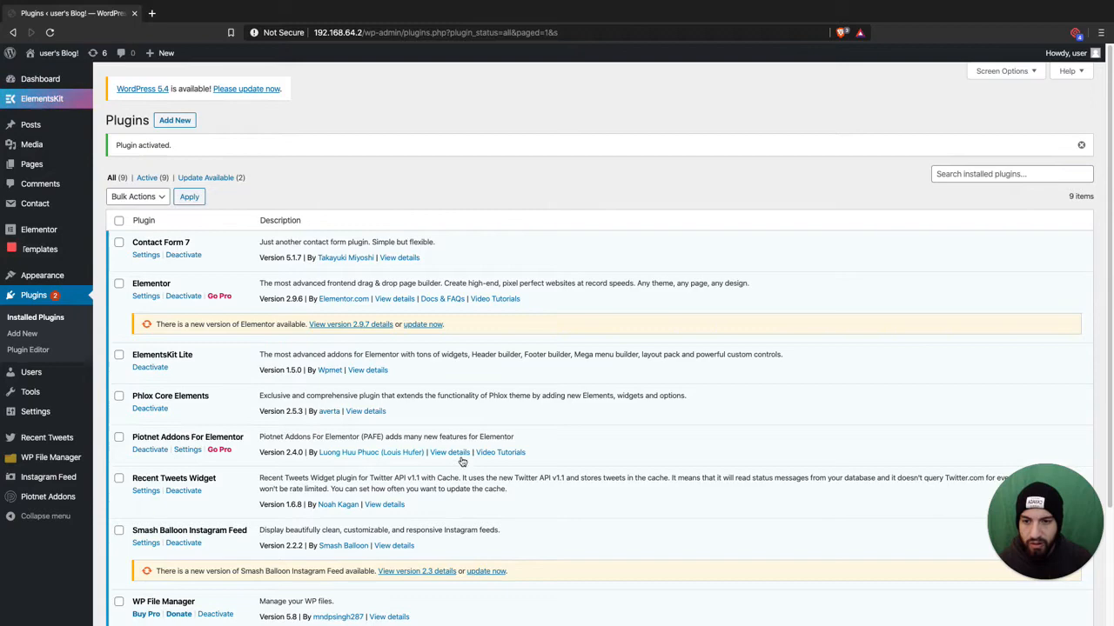
scroll("down", 3)
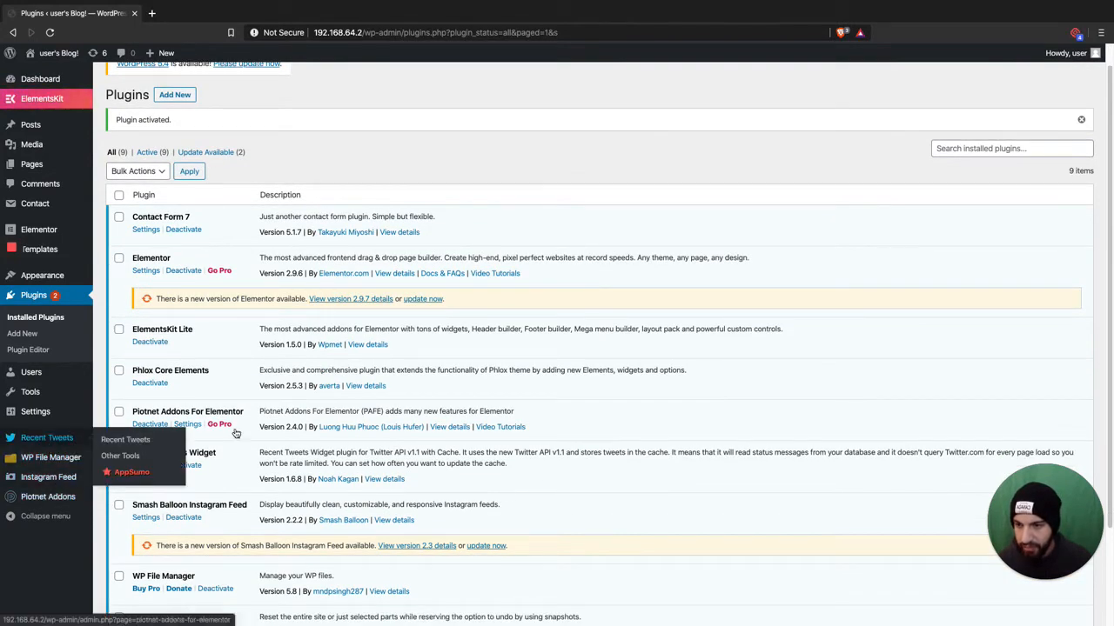
scroll("down", 3)
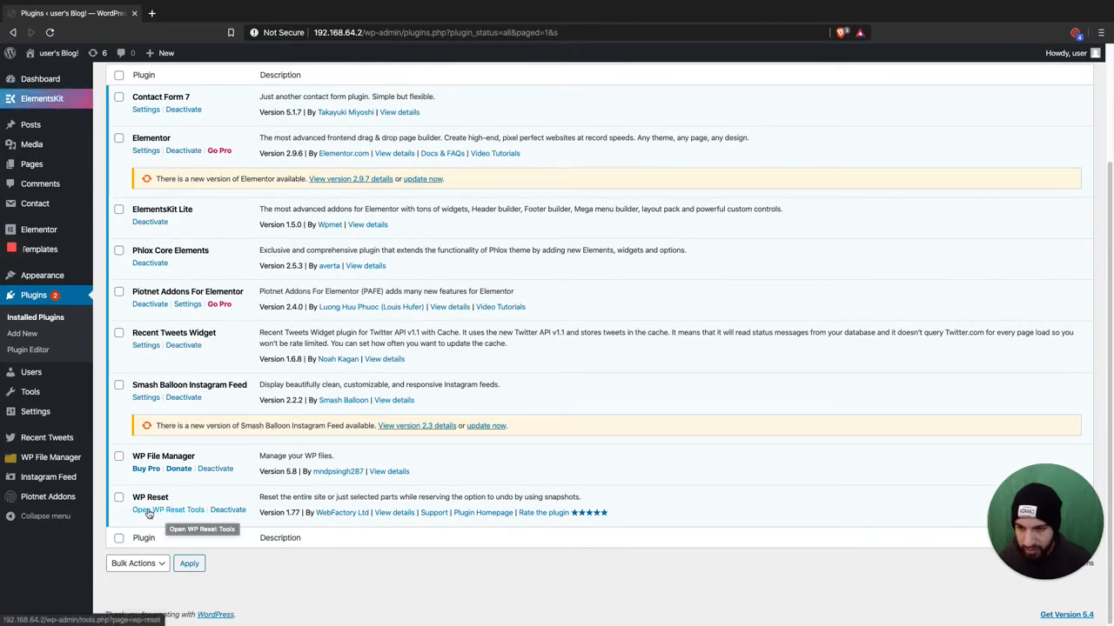
- In WP Reset Tools, disable theme and WP Reset reactivation and enter 'reset' as confirmation
left_click(168, 509)
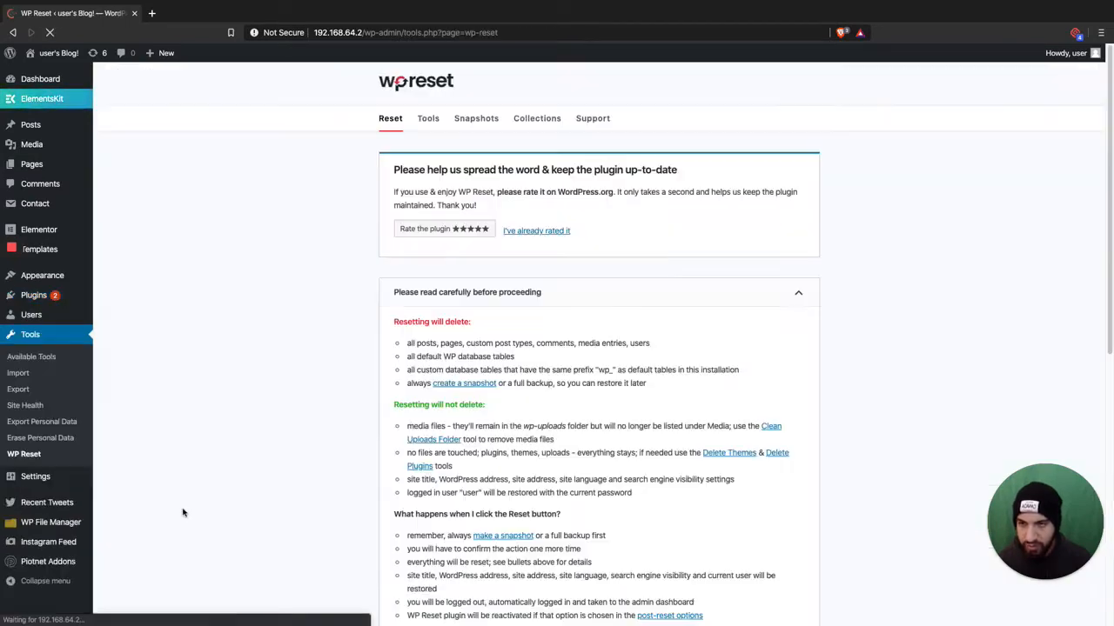
scroll("down", 3)
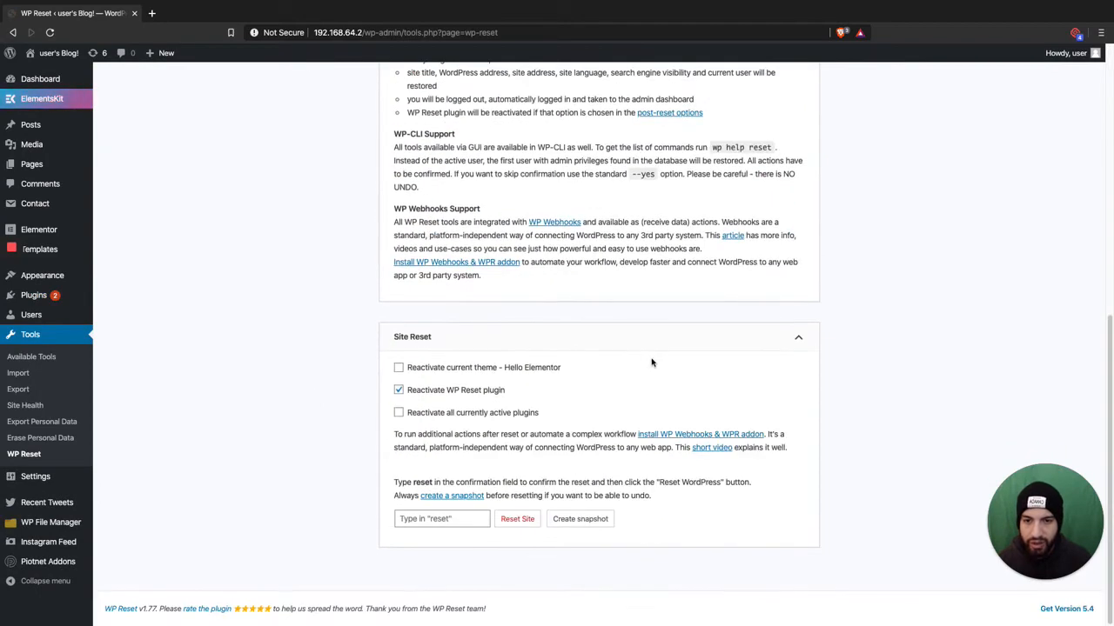
mouse_move(441, 374)
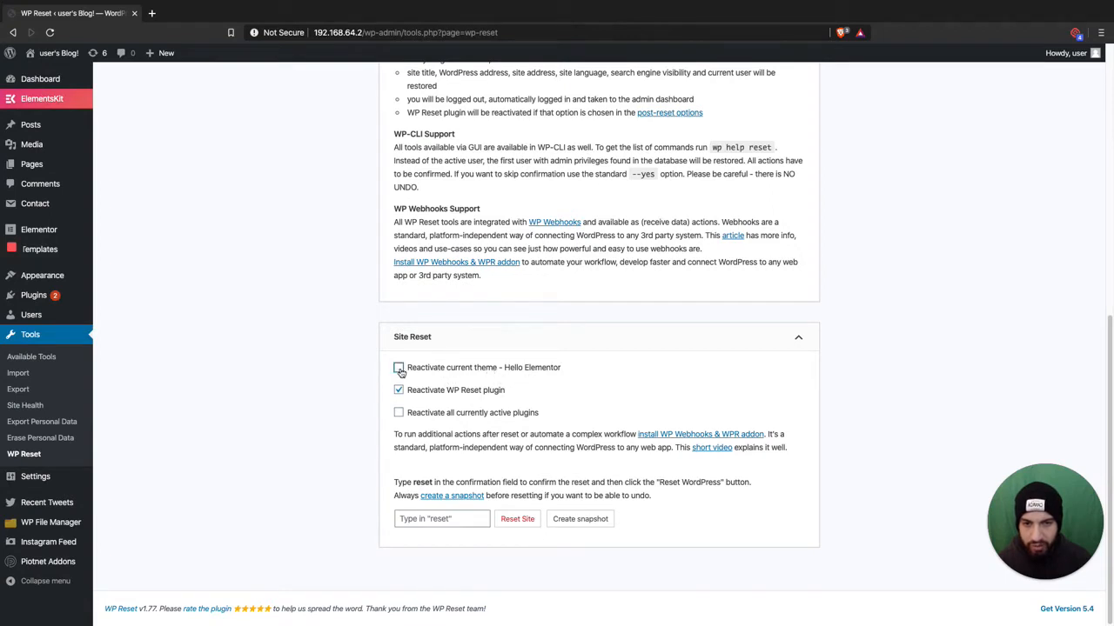
left_click(399, 367)
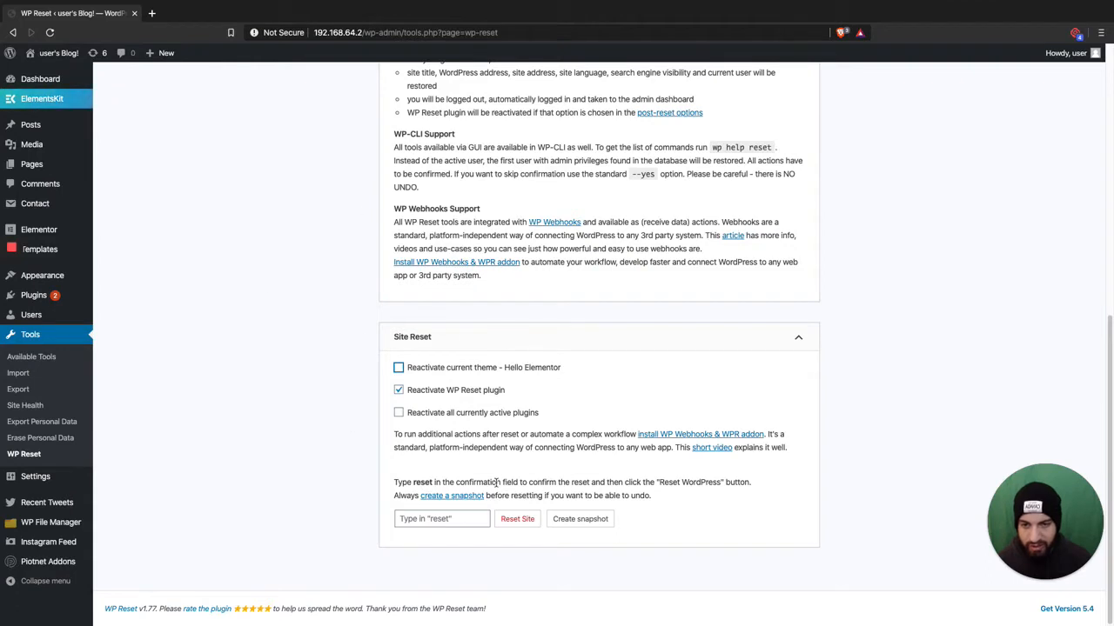
mouse_move(360, 398)
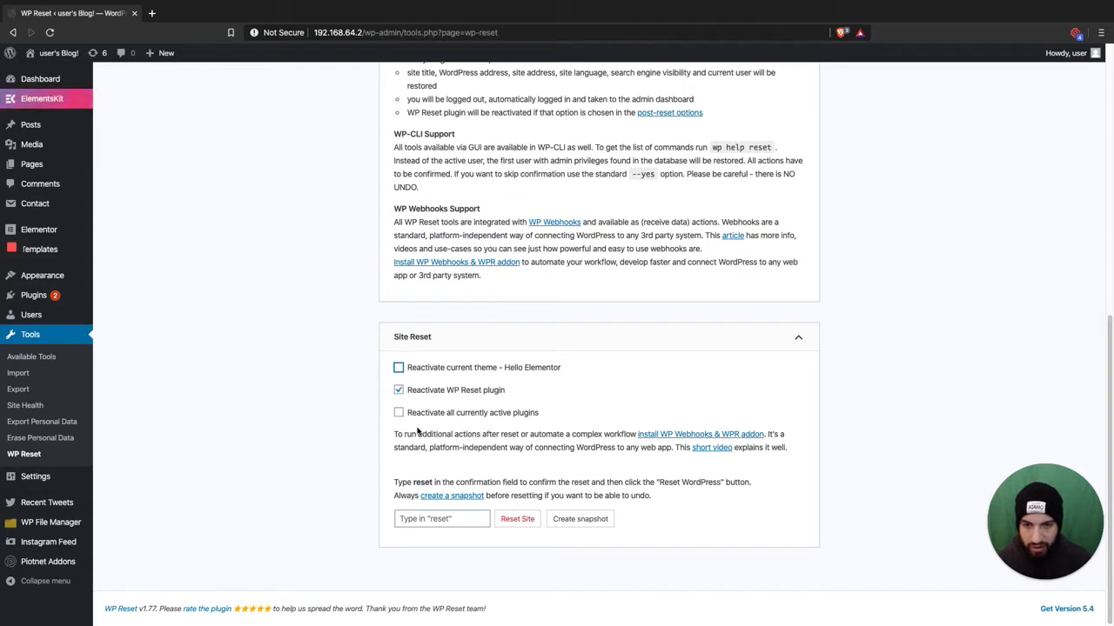
left_click(398, 390)
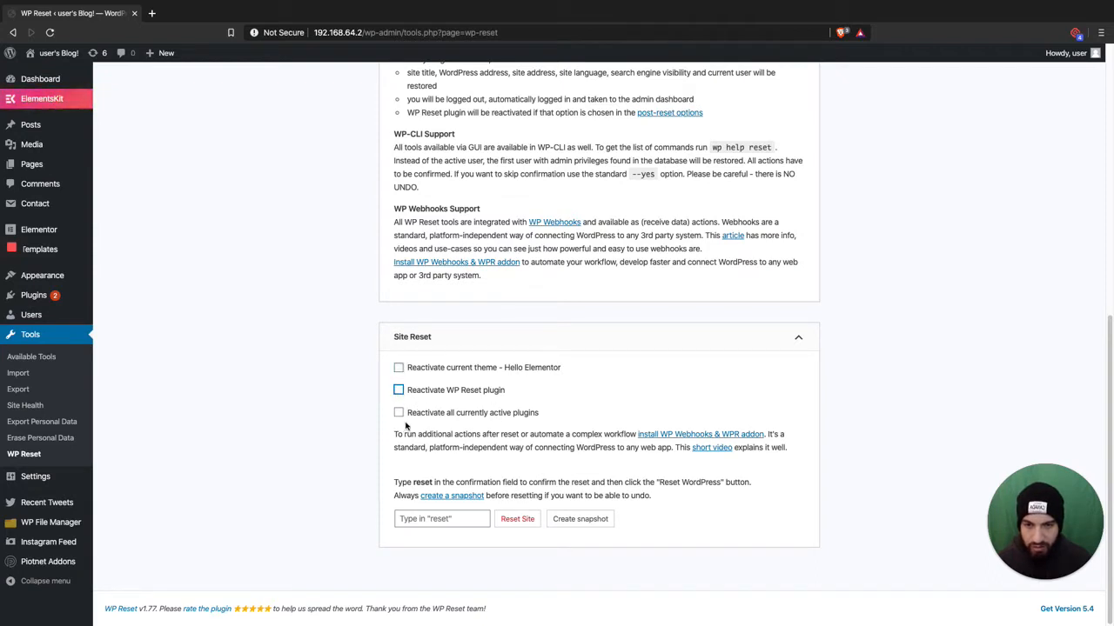
mouse_move(442, 421)
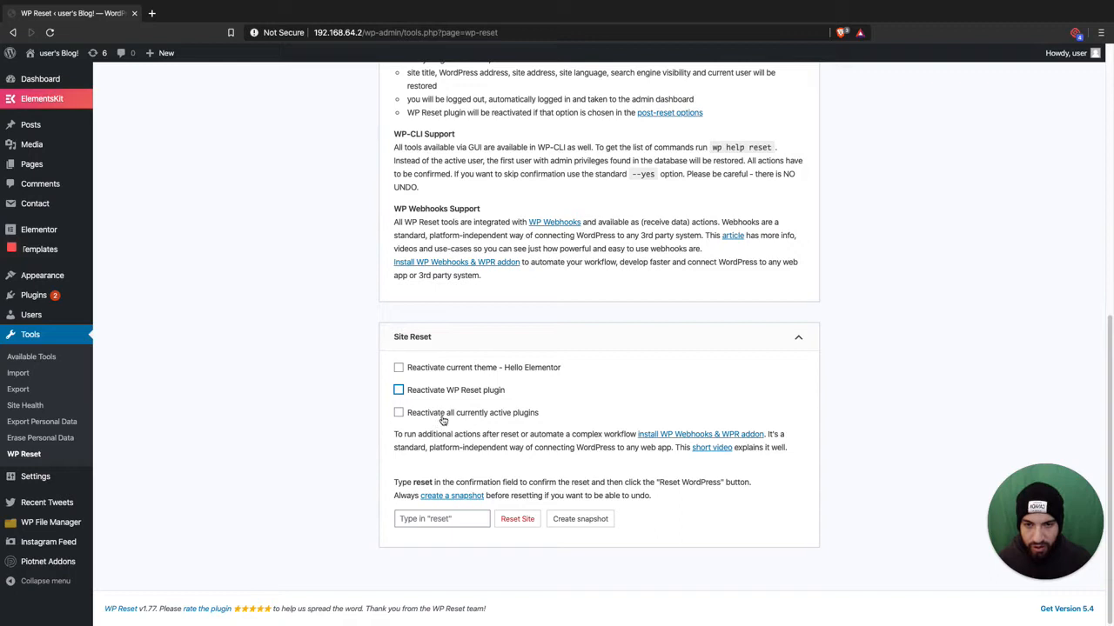
mouse_move(519, 420)
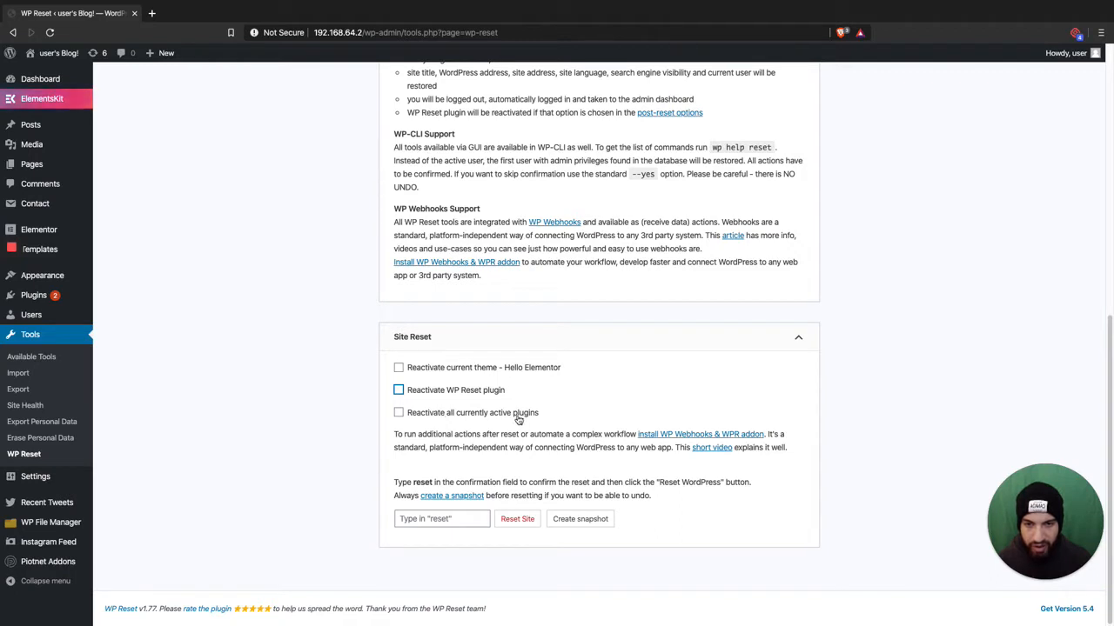
mouse_move(474, 367)
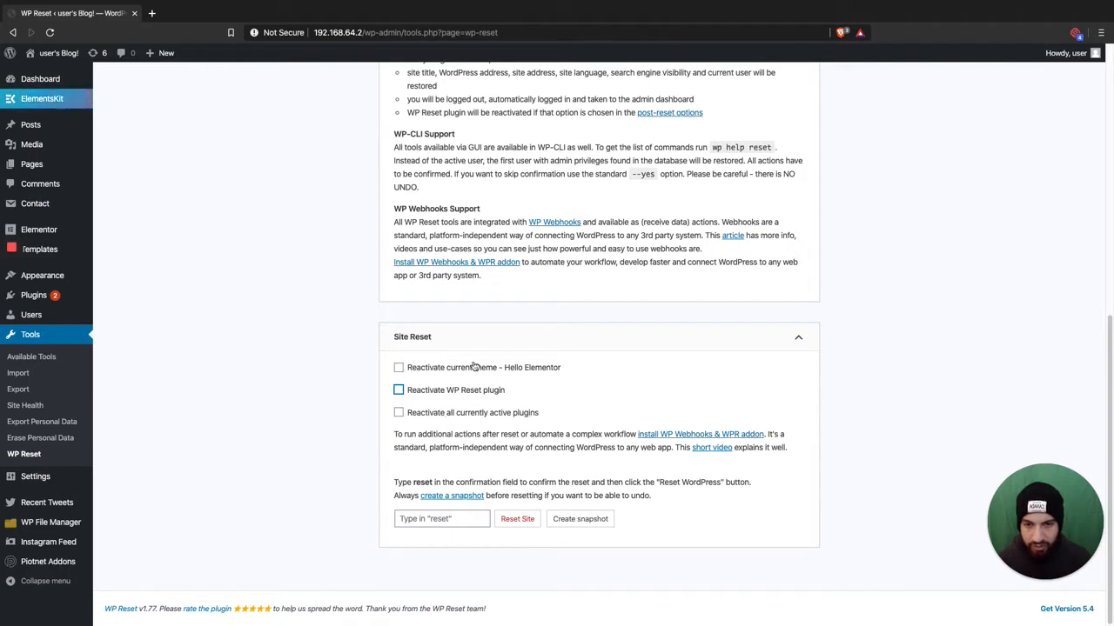
left_click(442, 519)
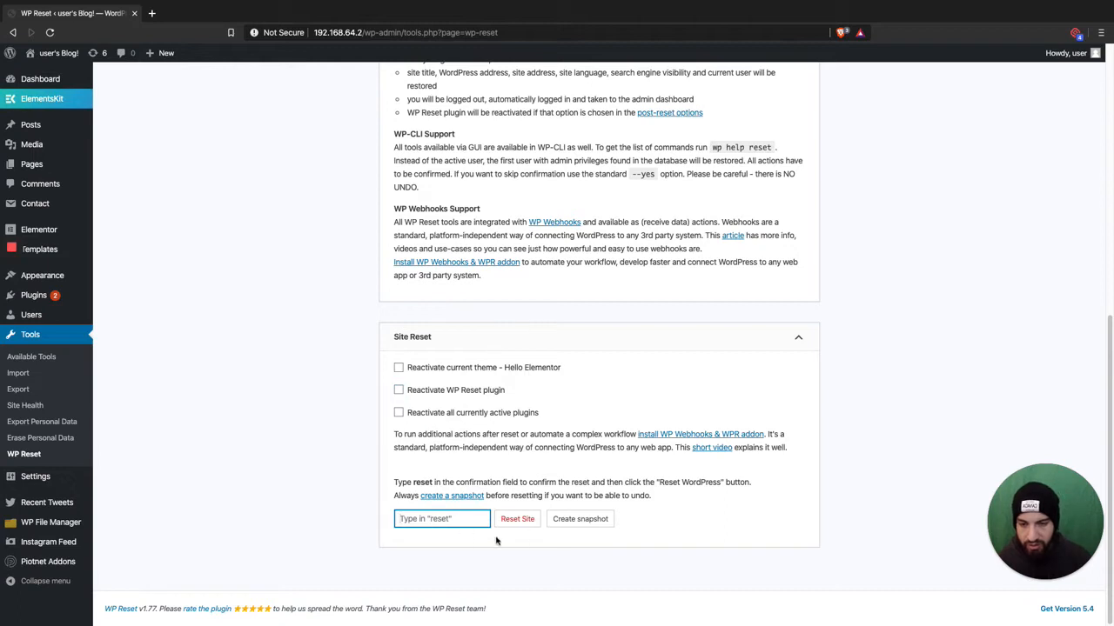
left_click(441, 519)
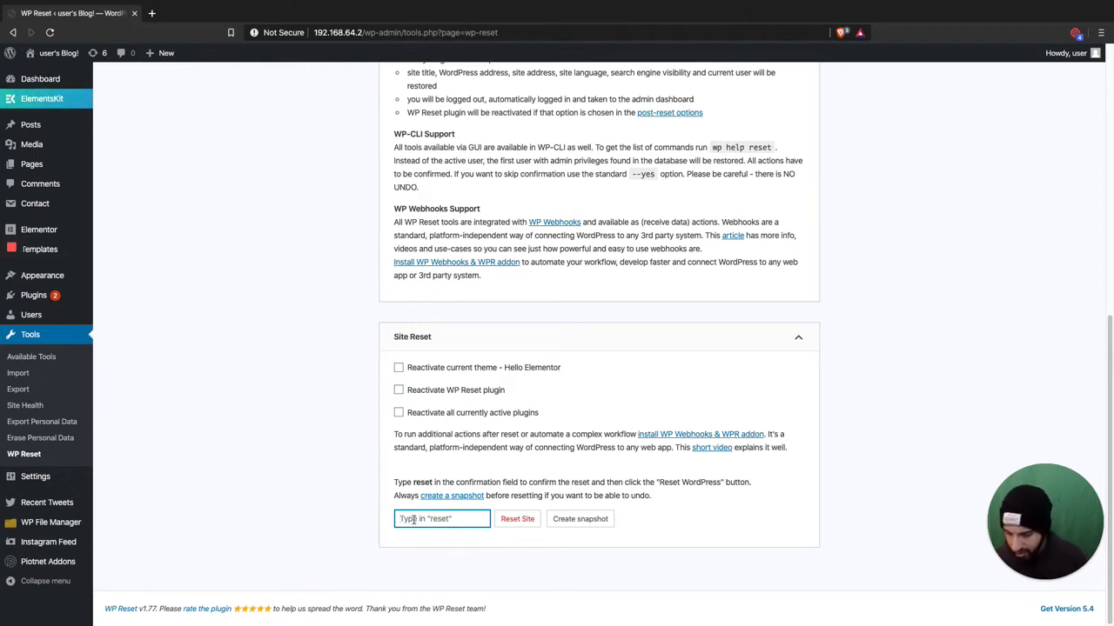
type("reset")
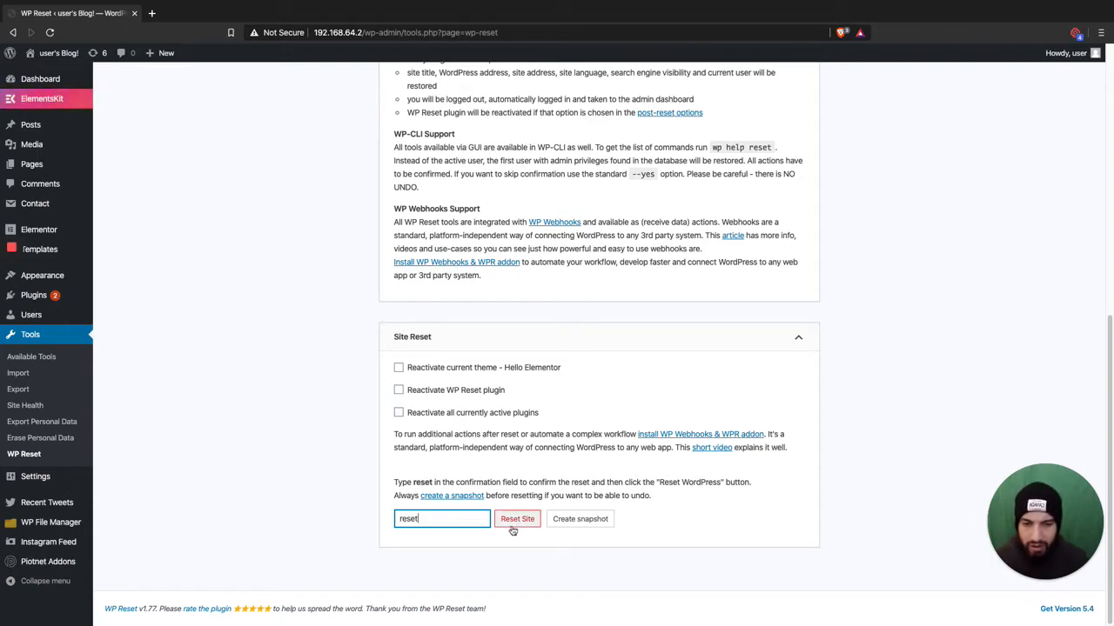
- Run Reset Site and confirm with Reset WordPress
left_click(517, 519)
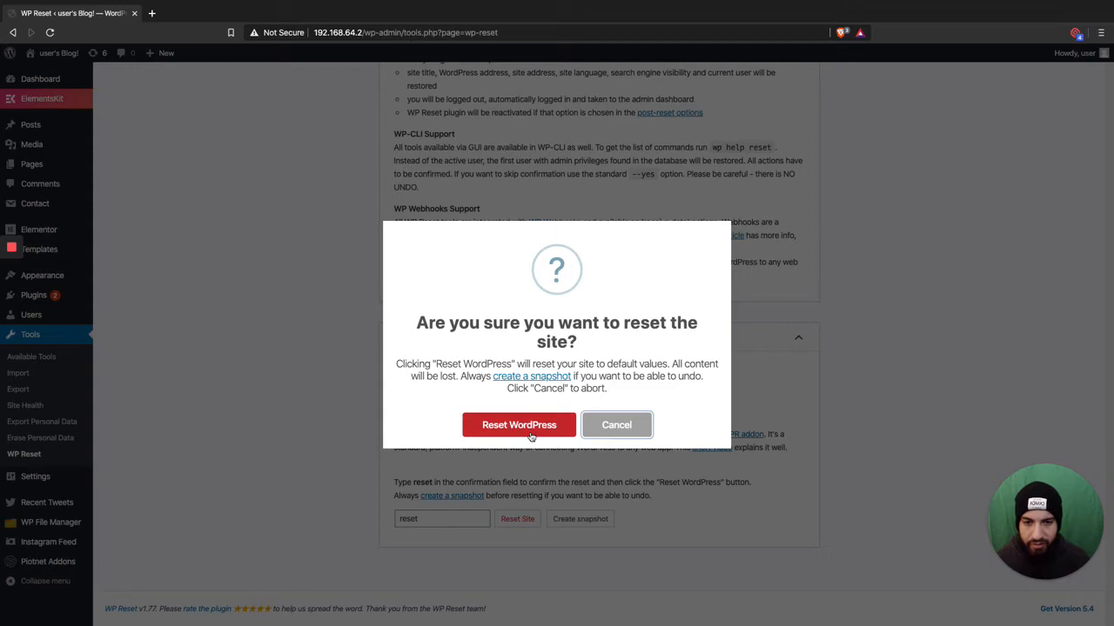
left_click(519, 425)
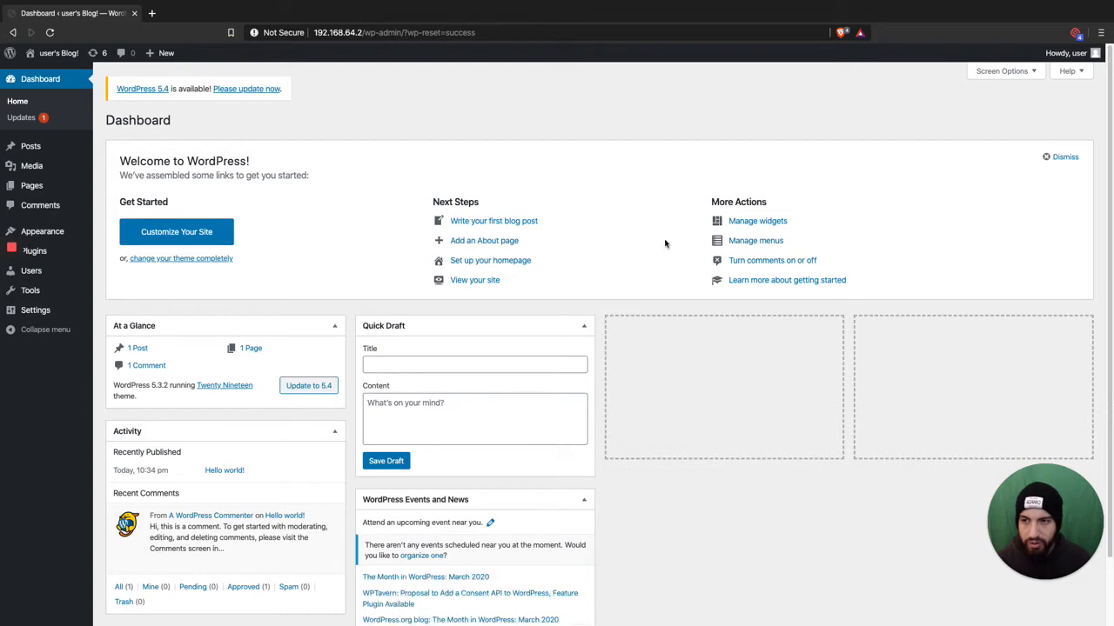
mouse_move(60, 53)
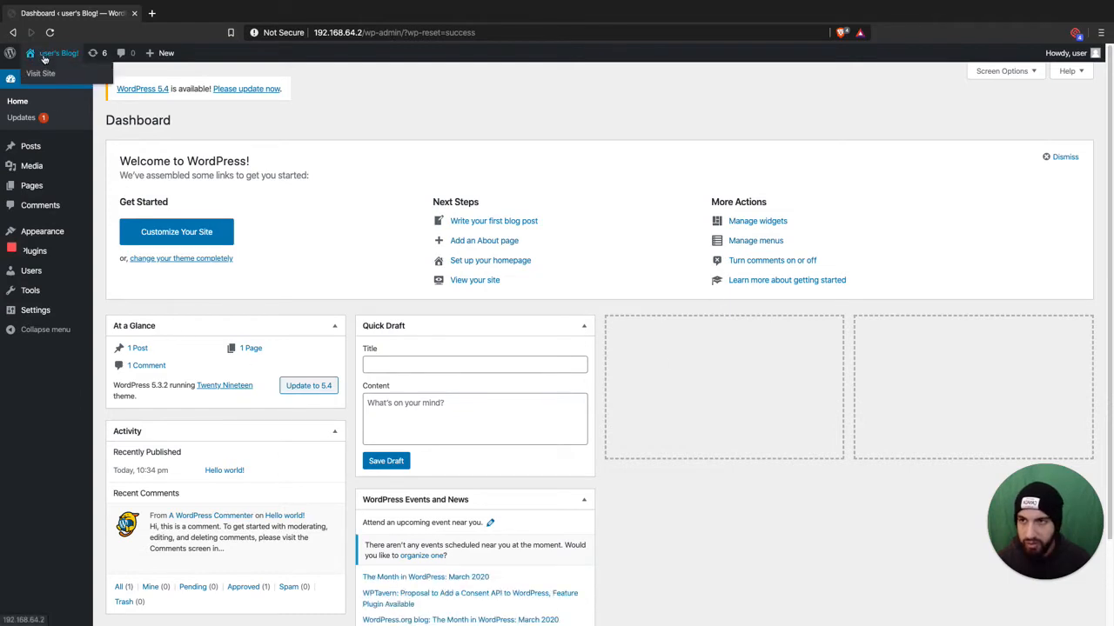
- Glance at the reset front end, then return to the admin Plugins list
left_click(41, 73)
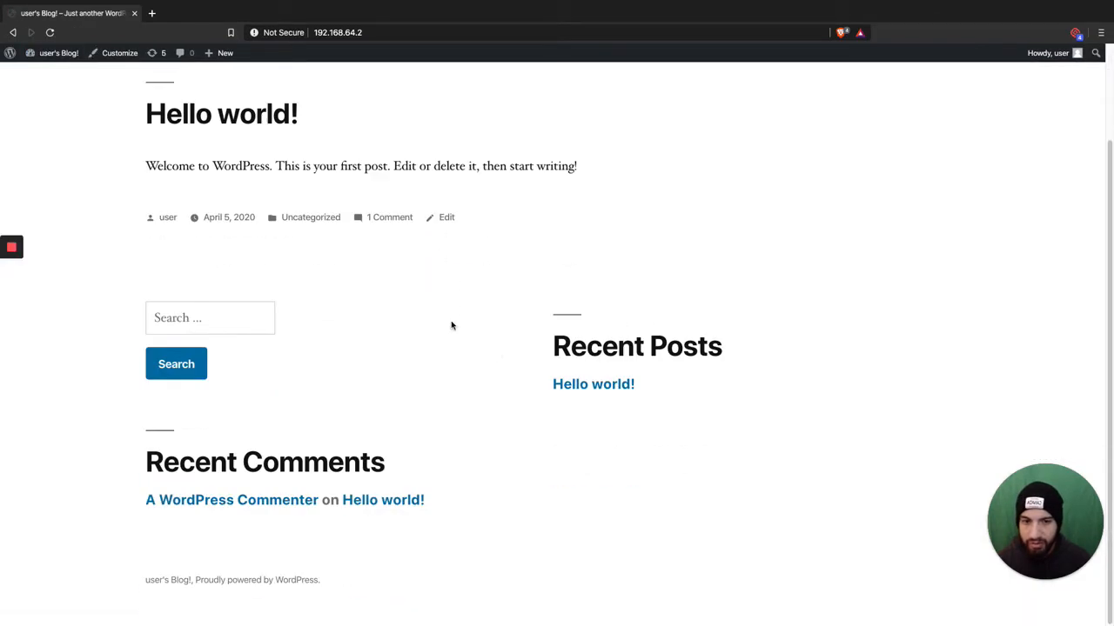
left_click(58, 53)
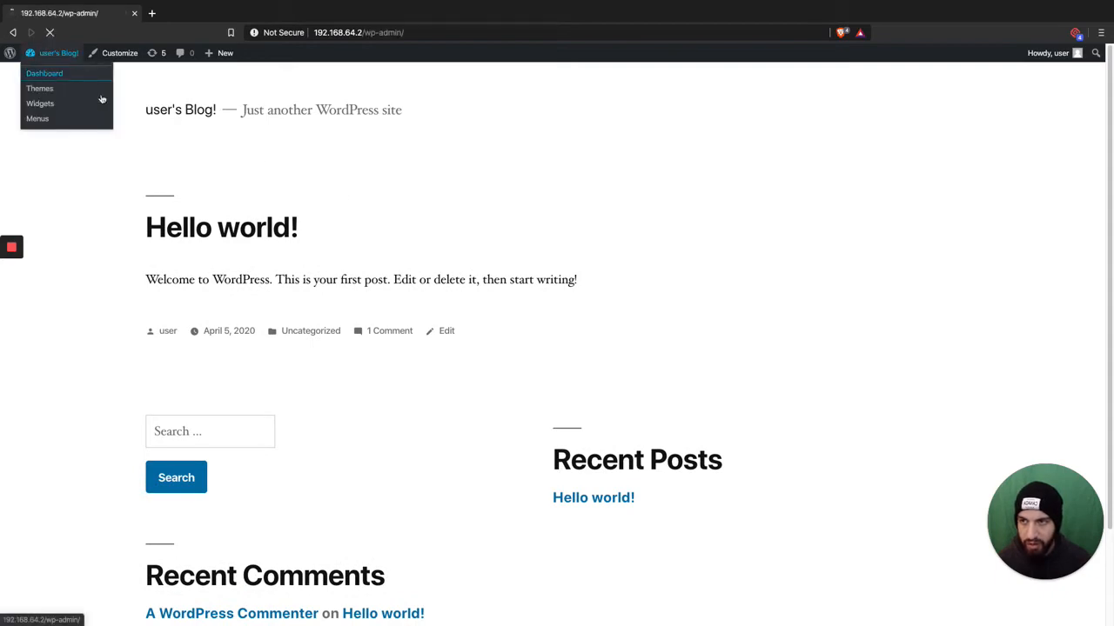
left_click(45, 73)
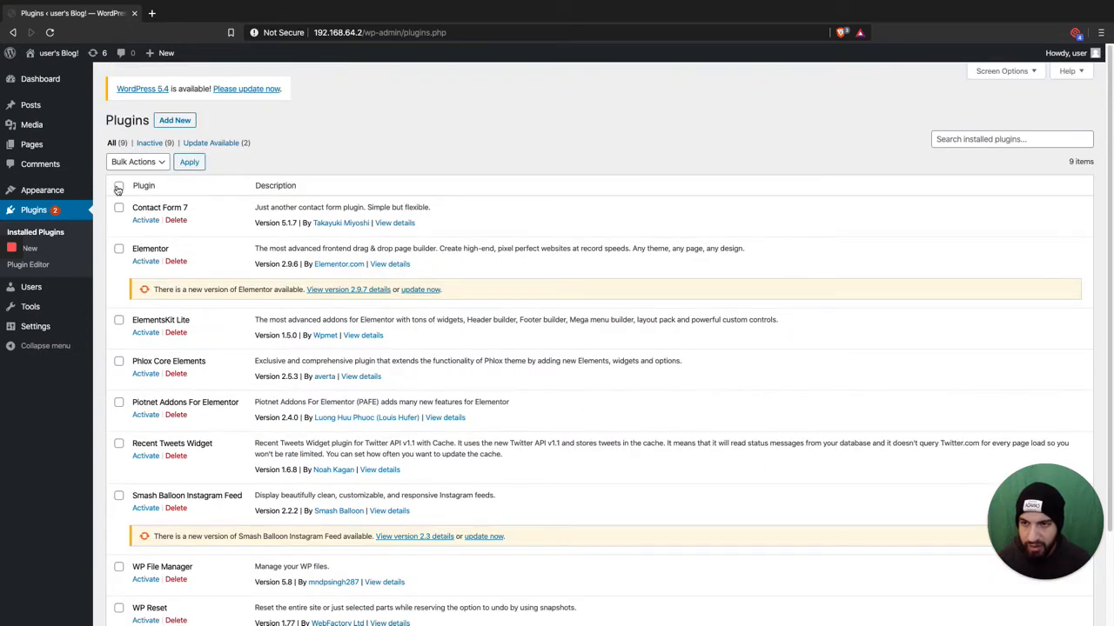
left_click(118, 186)
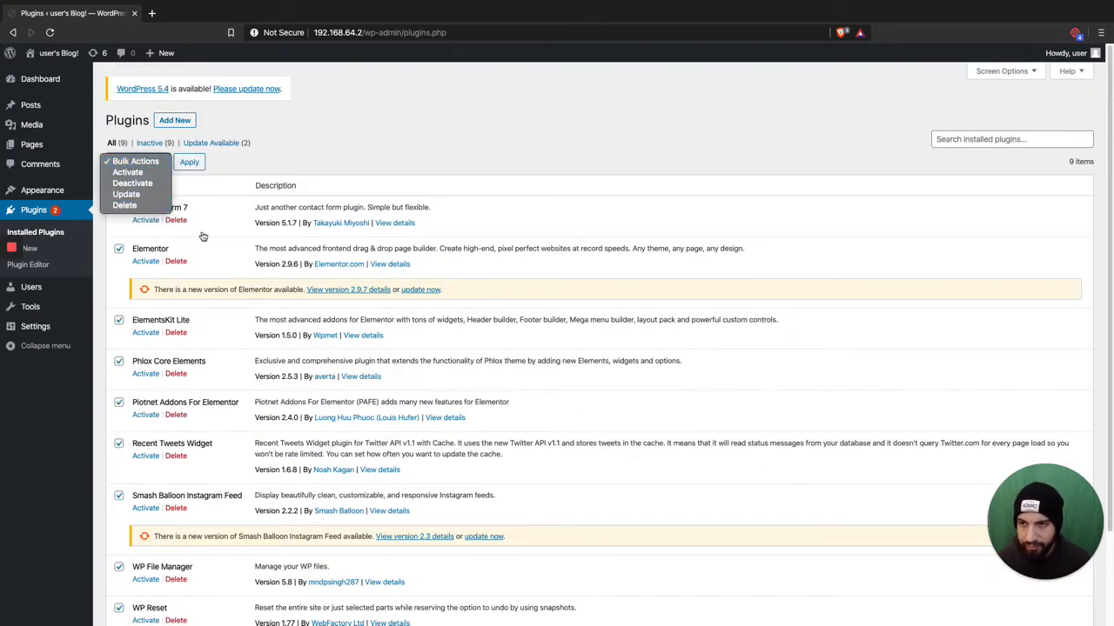
scroll("down", 3)
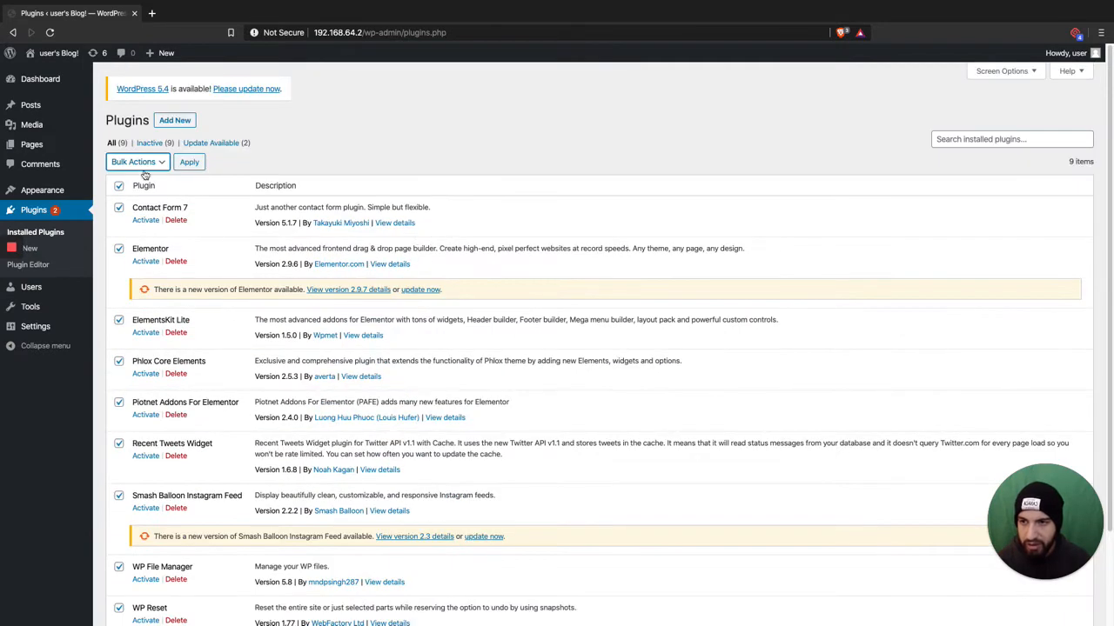
left_click(136, 161)
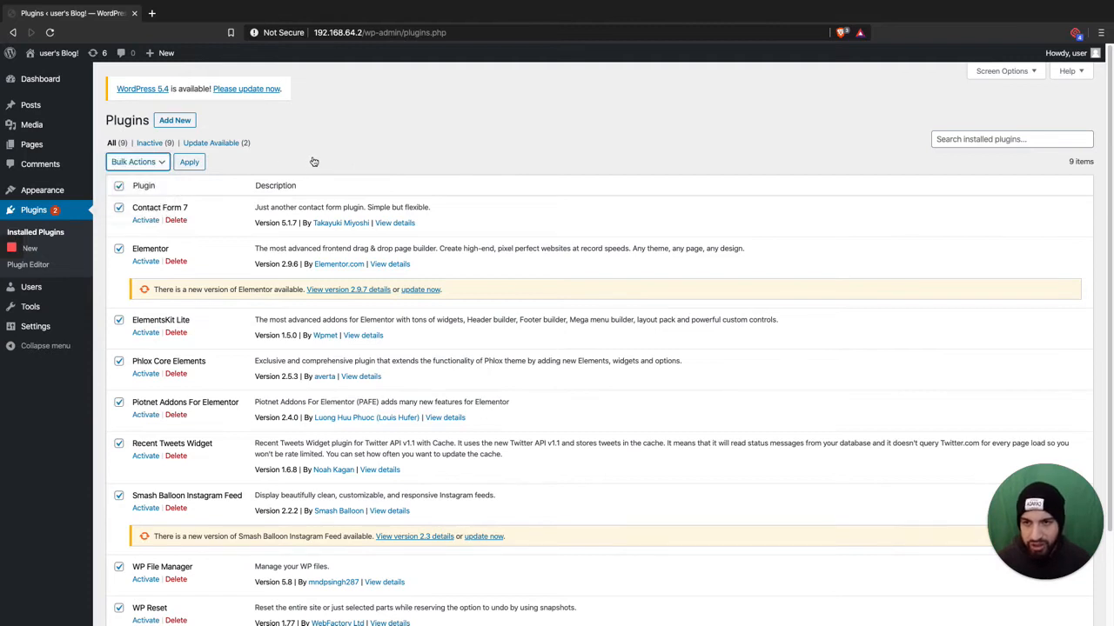
mouse_move(230, 274)
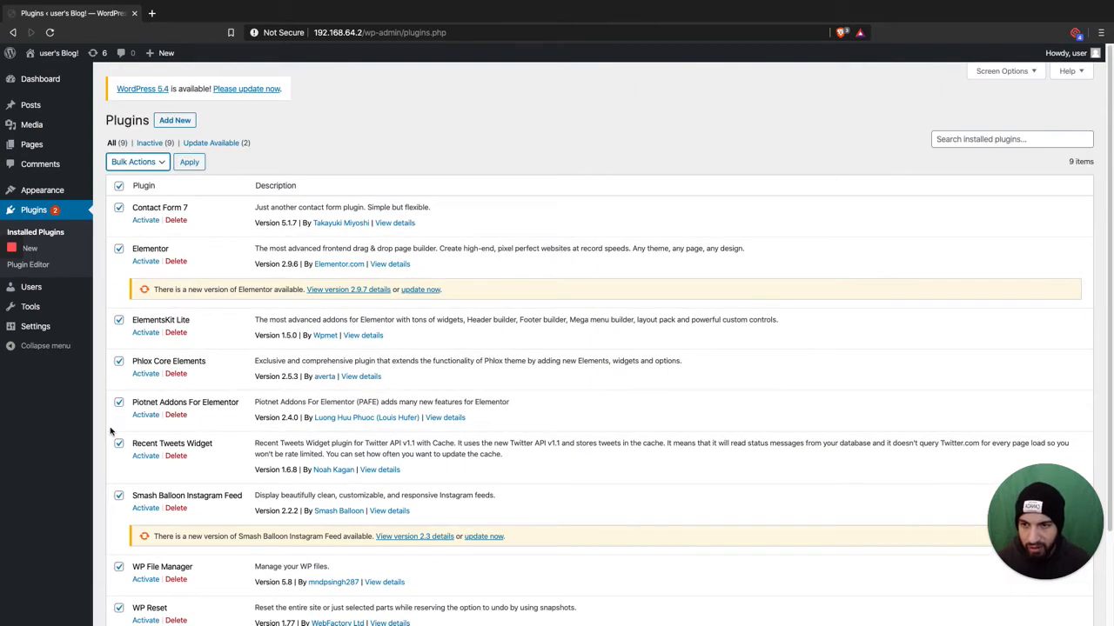
mouse_move(193, 392)
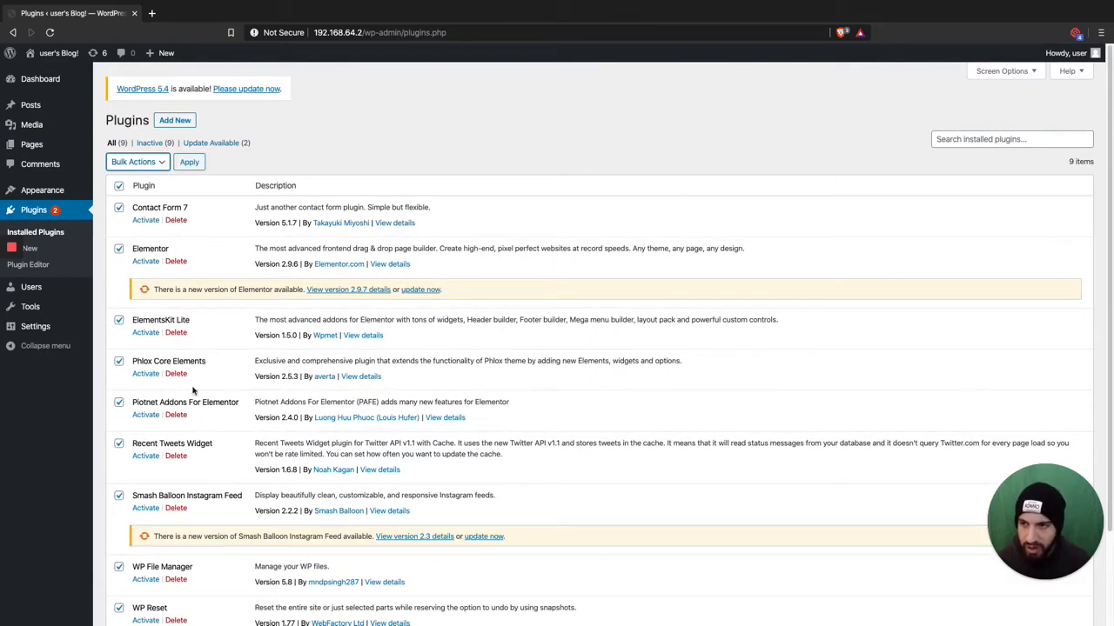
left_click(135, 162)
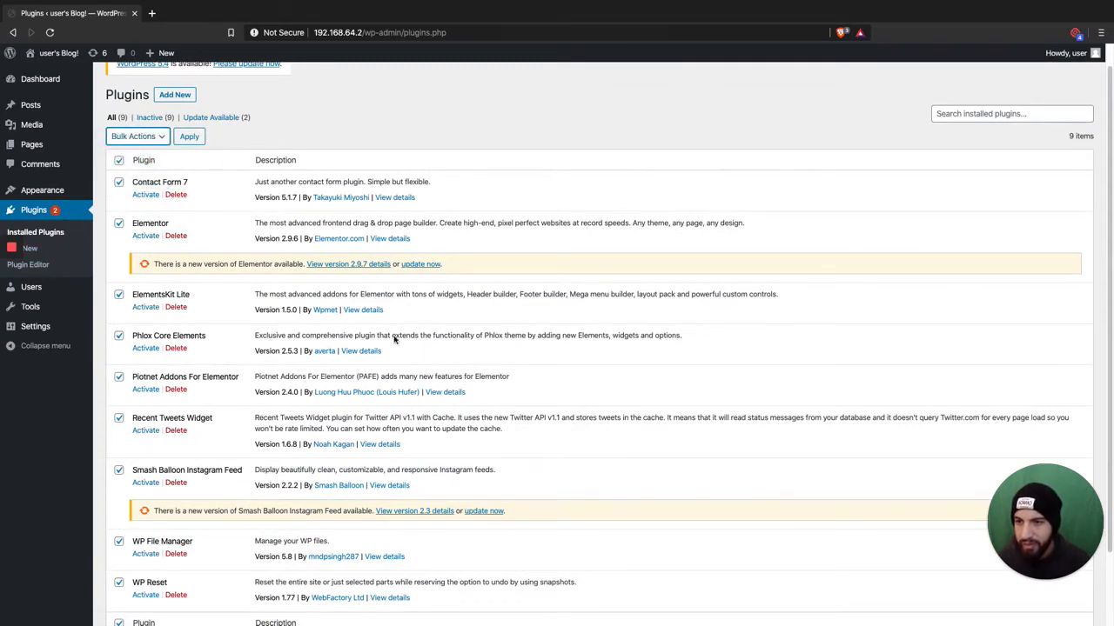
mouse_move(388, 429)
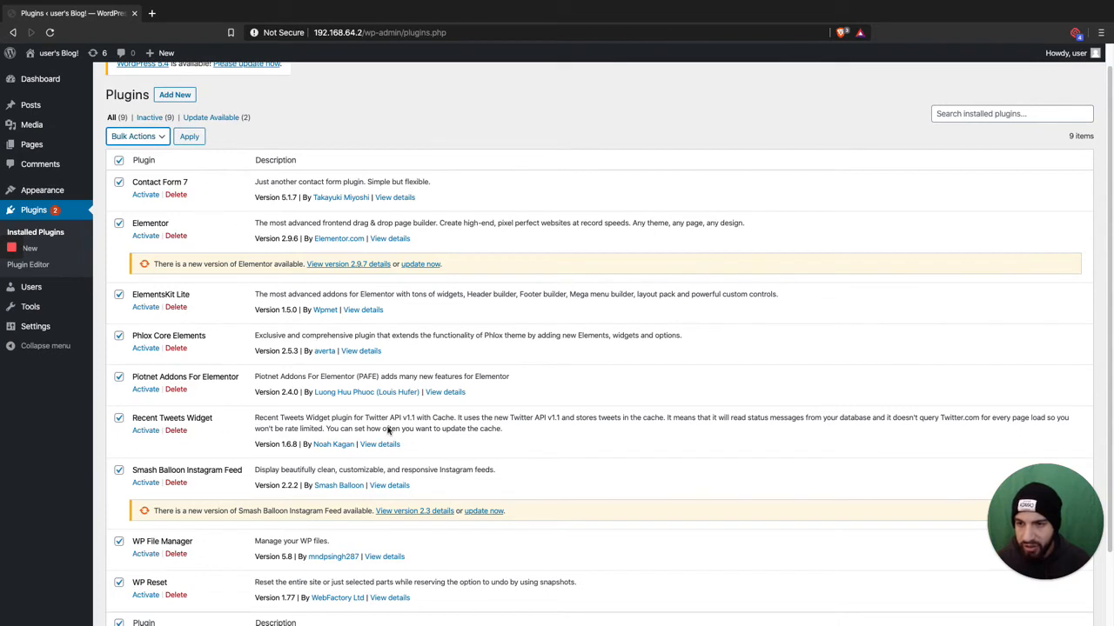
mouse_move(321, 406)
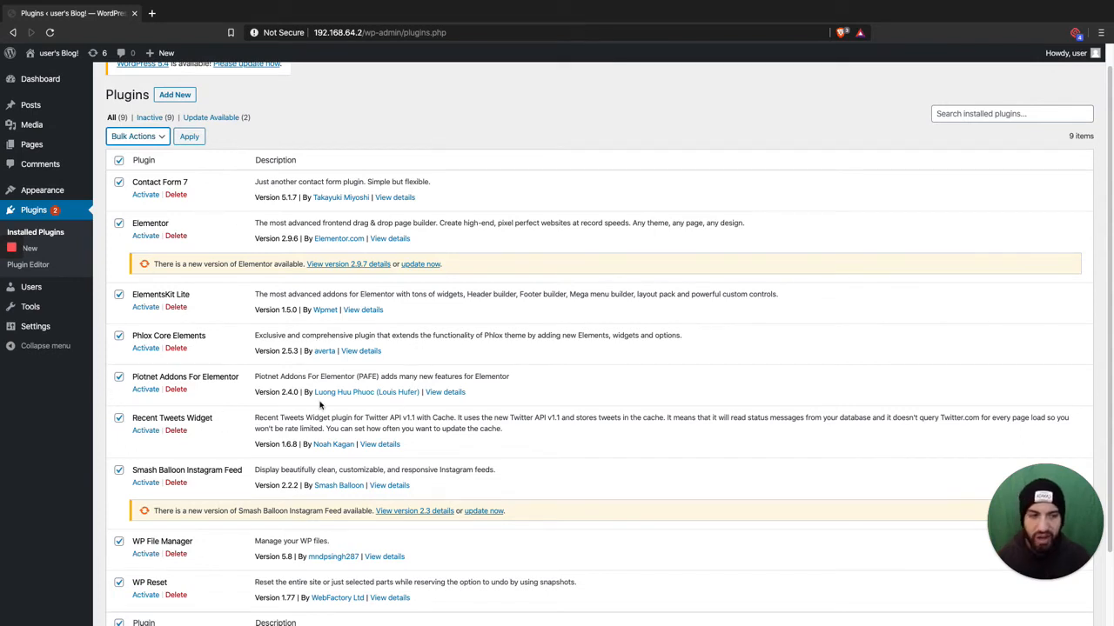
mouse_move(31, 288)
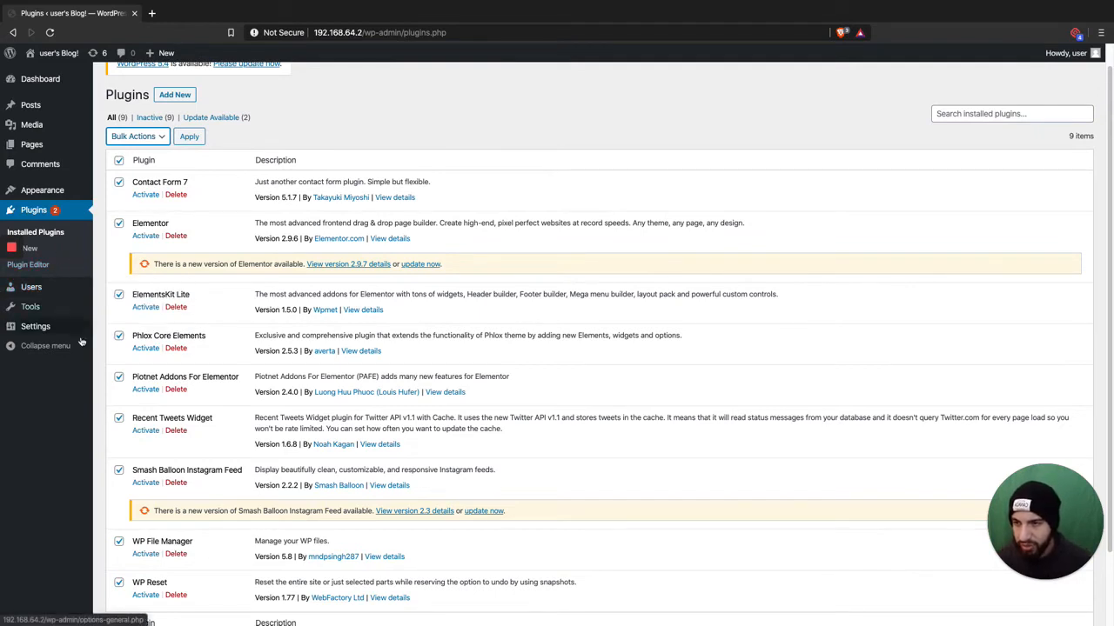
left_click(33, 209)
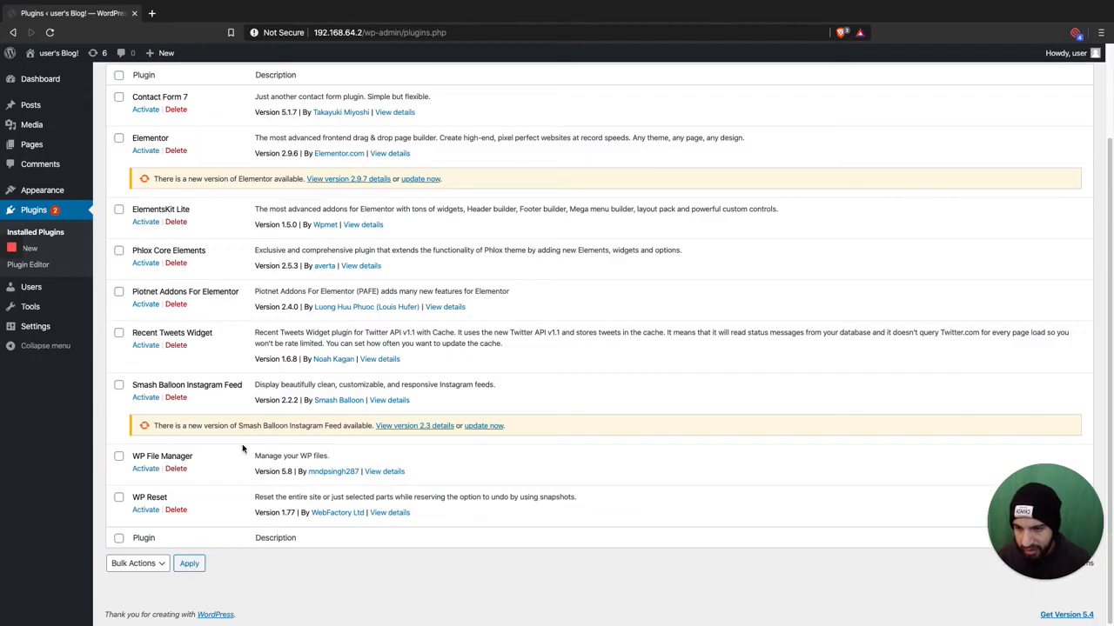
- Activate WP File Manager, close its details popup, and open its file browser
left_click(145, 469)
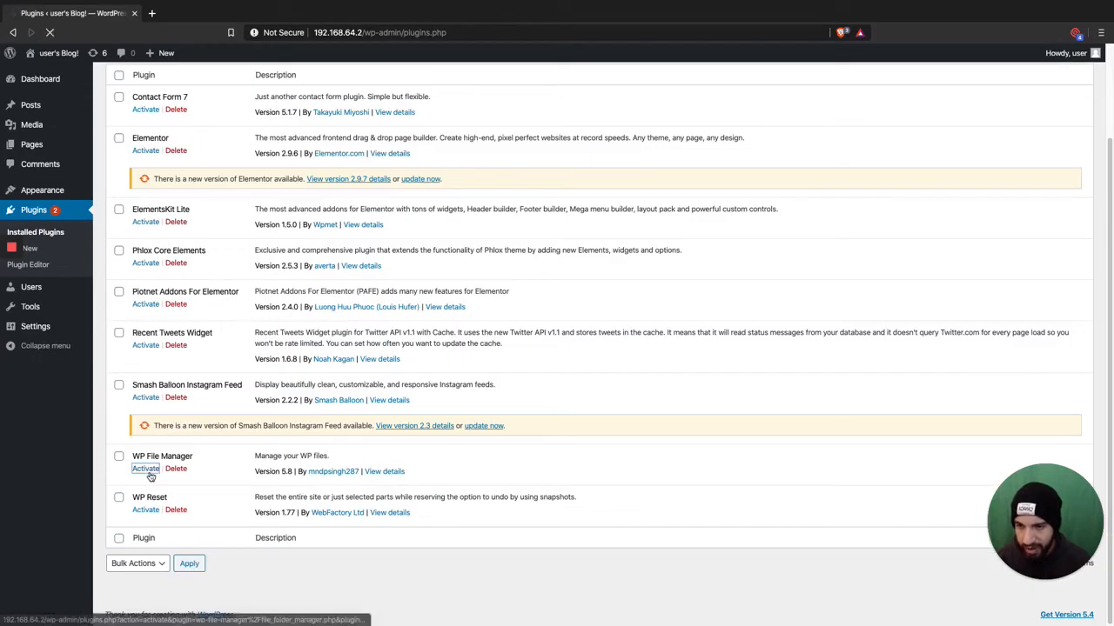
left_click(145, 468)
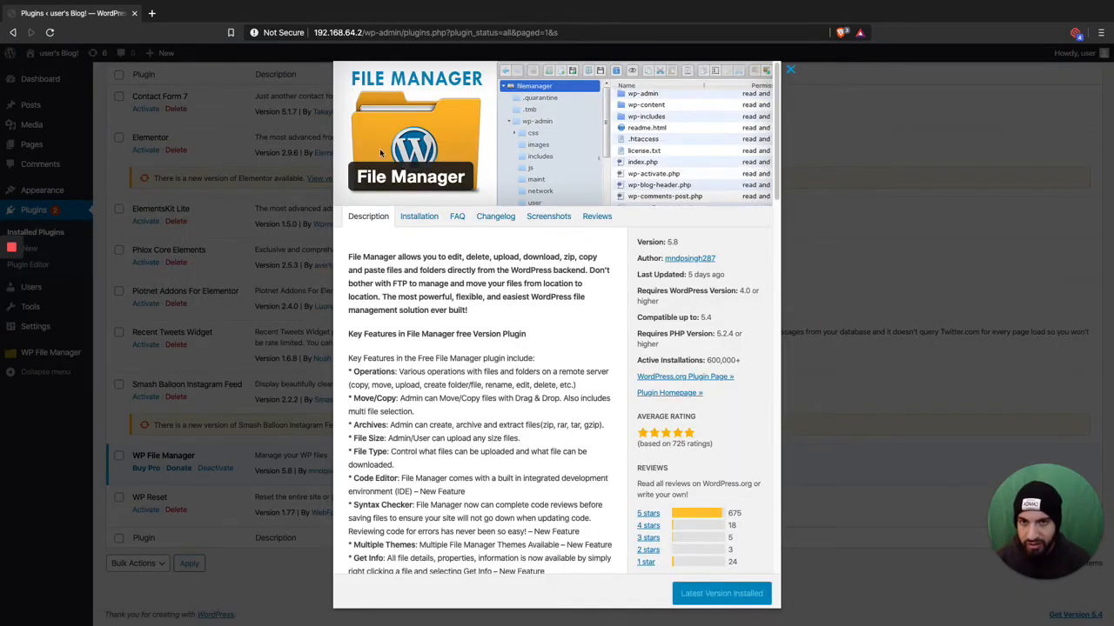
left_click(789, 70)
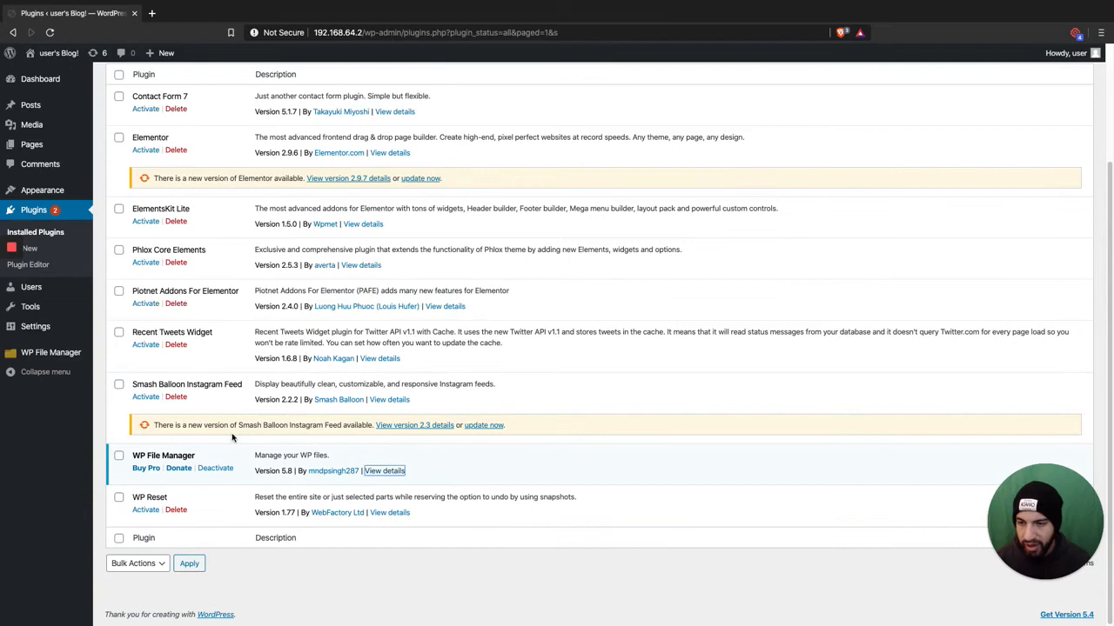
left_click(51, 352)
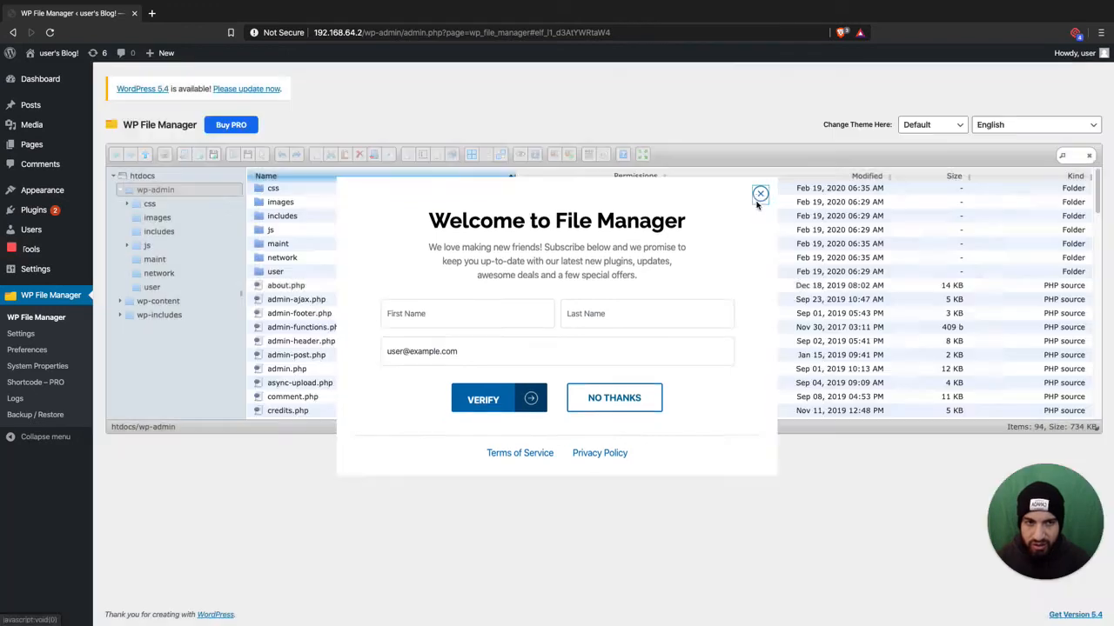
- Dismiss the Welcome to File Manager sign-up popup
left_click(759, 194)
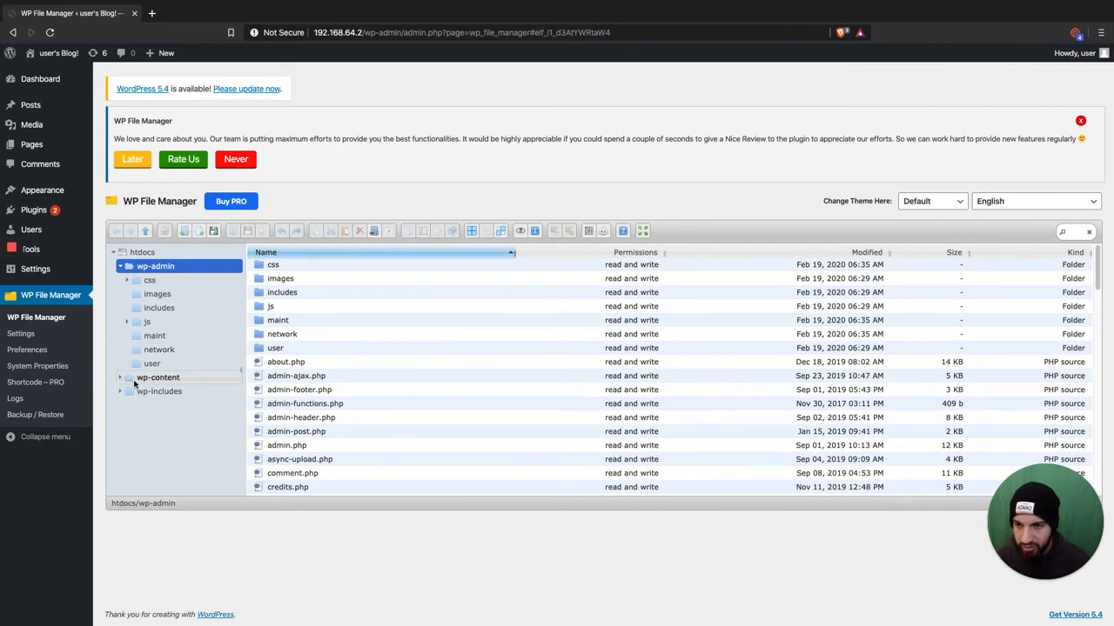
- Browse wp-content/plugins, bring up contact-form-7's actions menu, then visit the front page
left_click(157, 404)
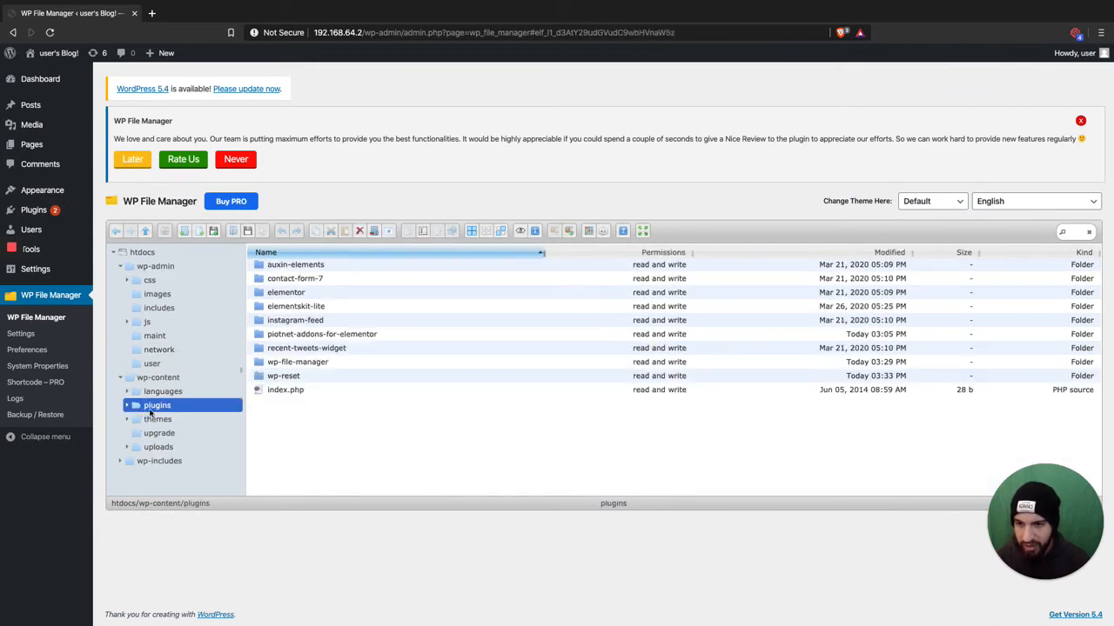
left_click(127, 406)
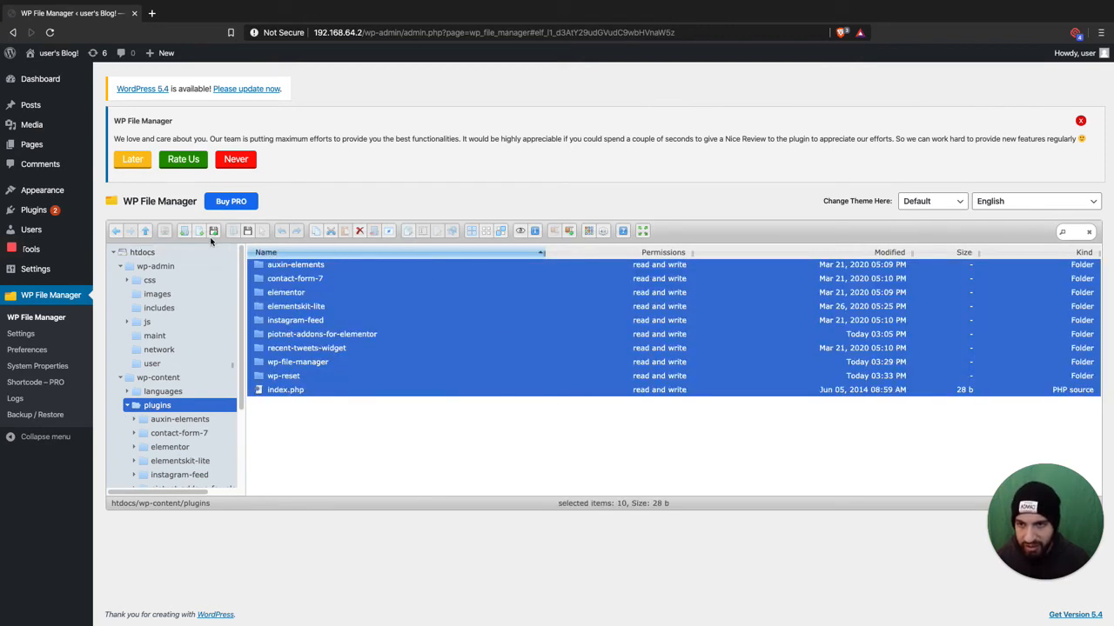
left_click(296, 307)
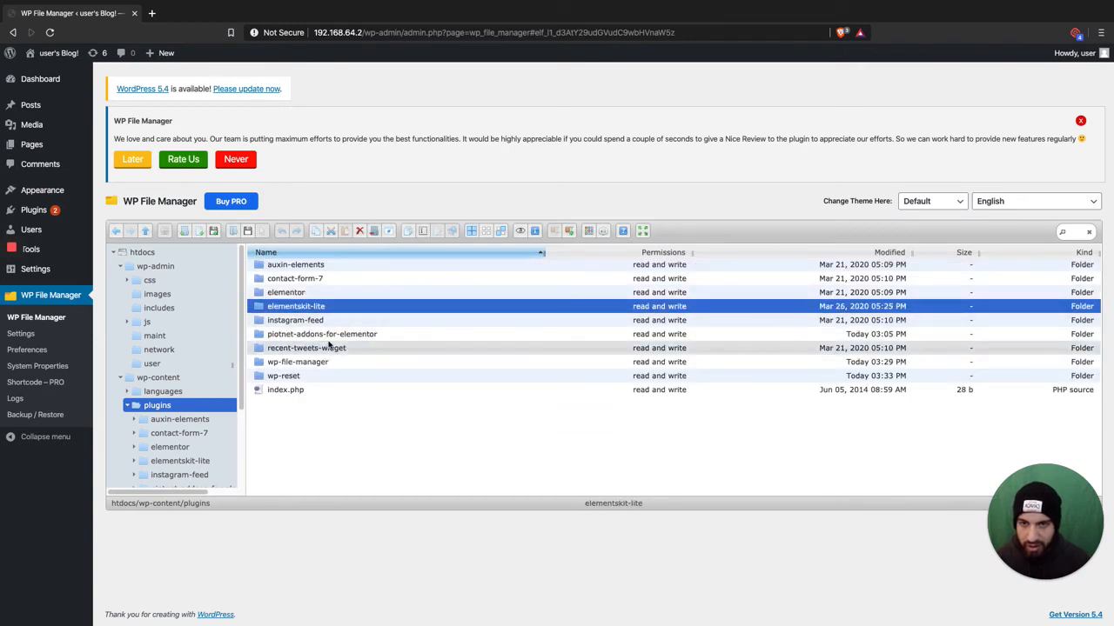
right_click(295, 279)
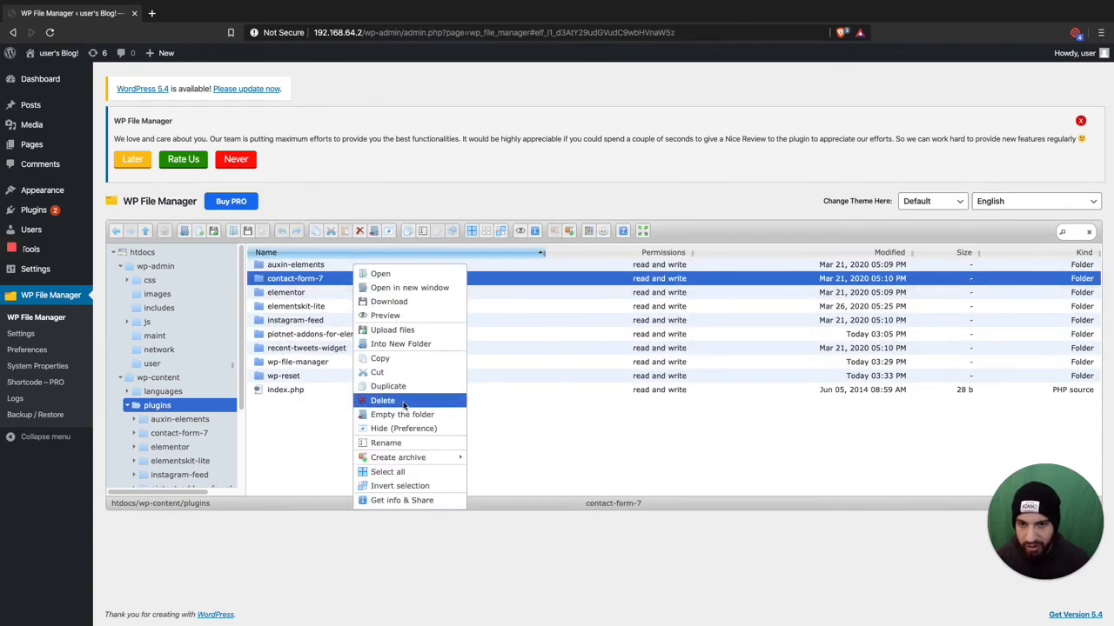
left_click(388, 472)
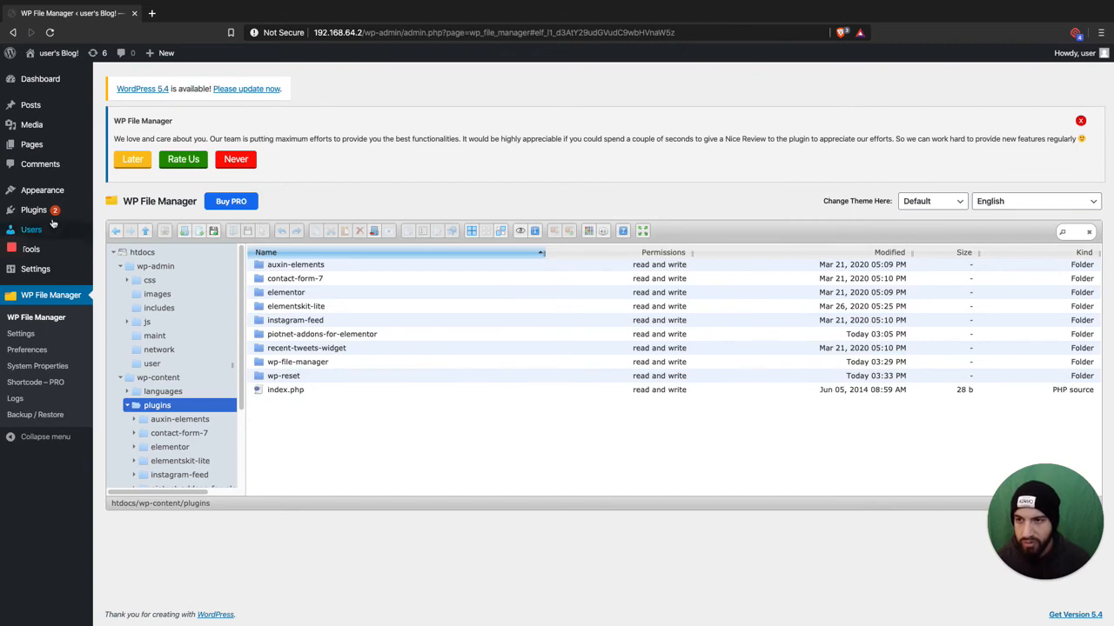
left_click(33, 209)
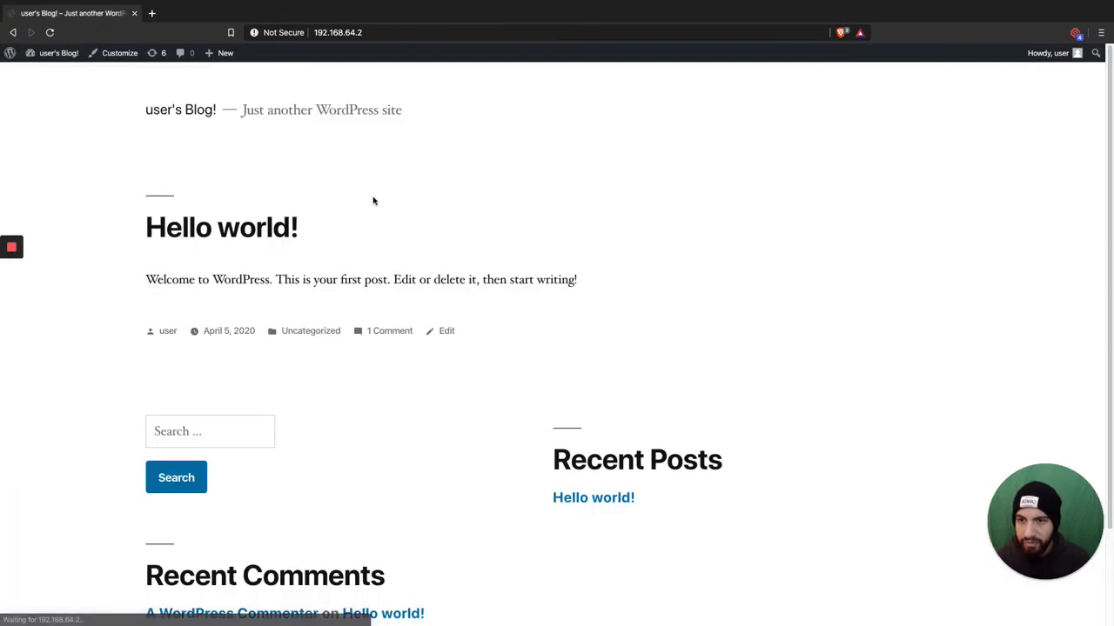
- Scroll the homepage past the Hello world post down to the footer
scroll("down", 3)
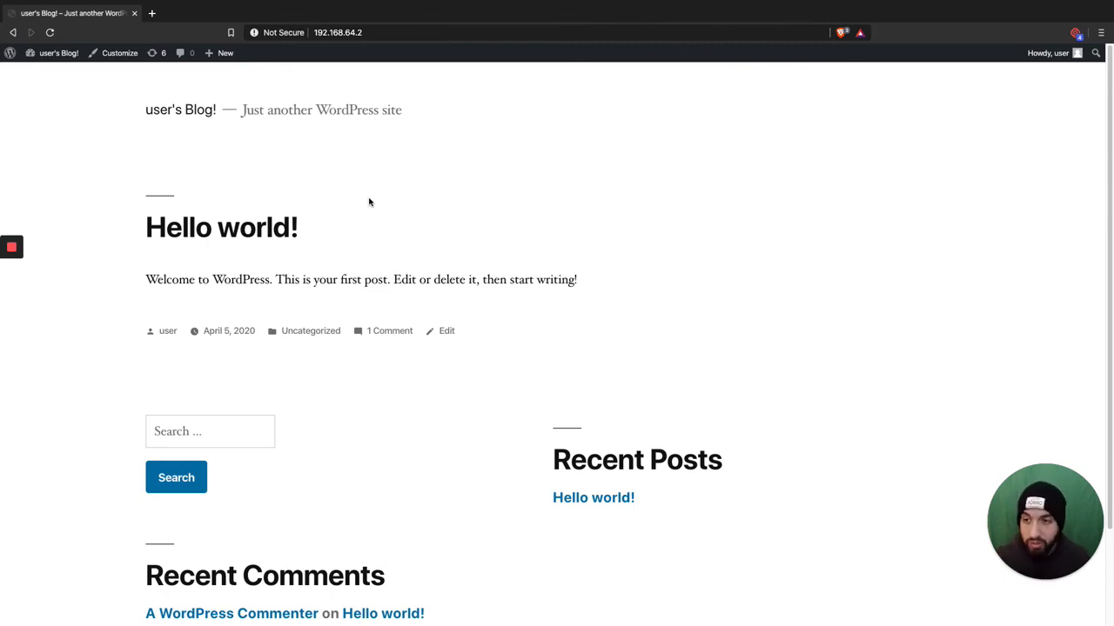
scroll("down", 3)
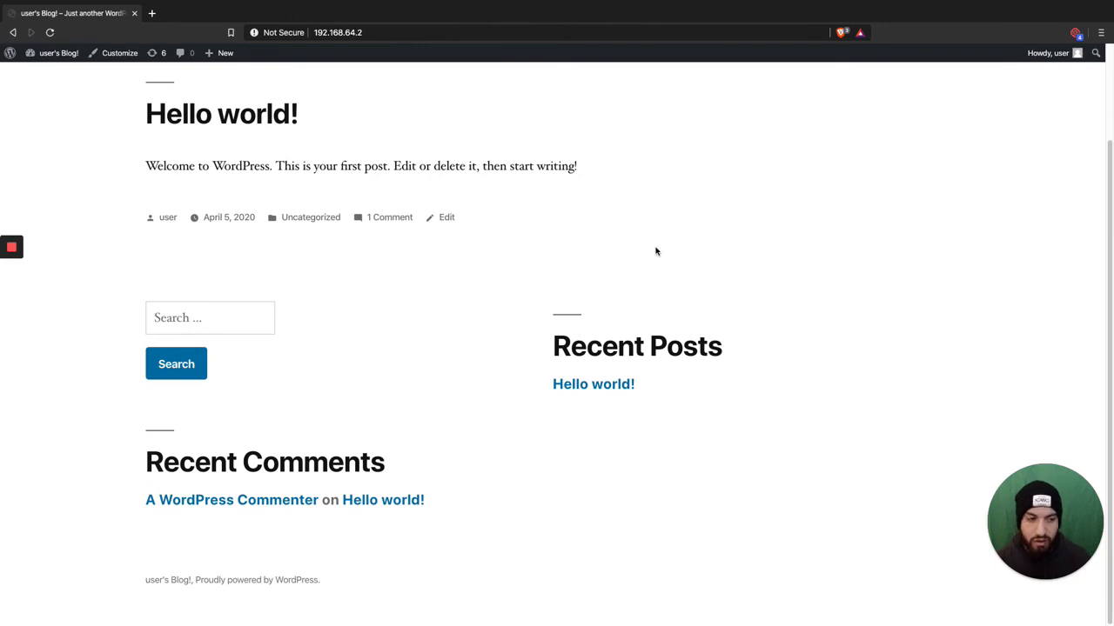
mouse_move(600, 221)
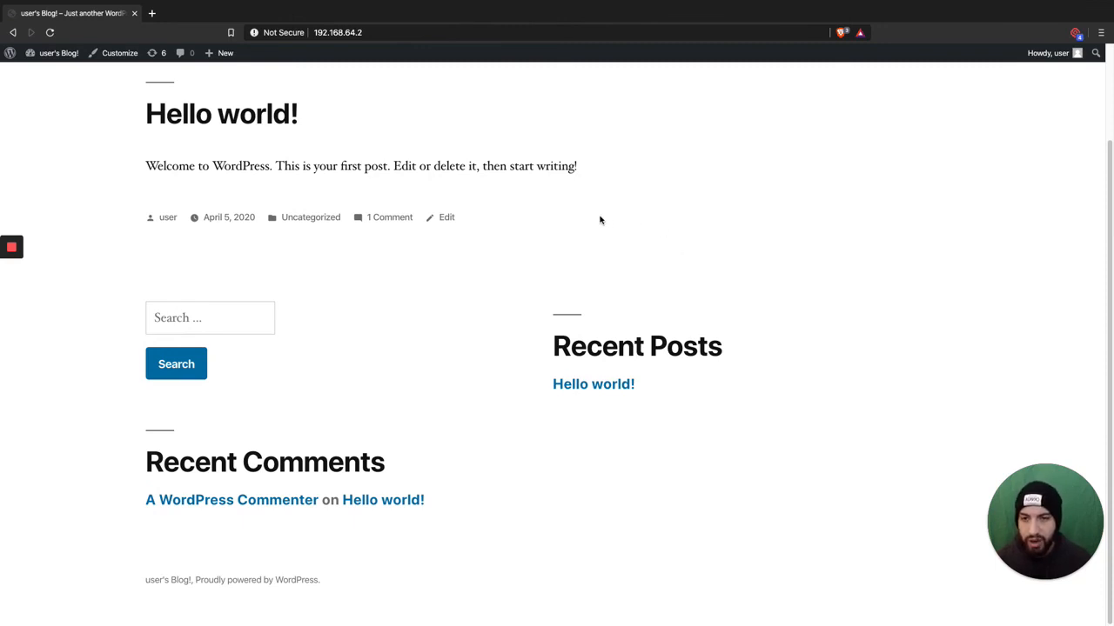